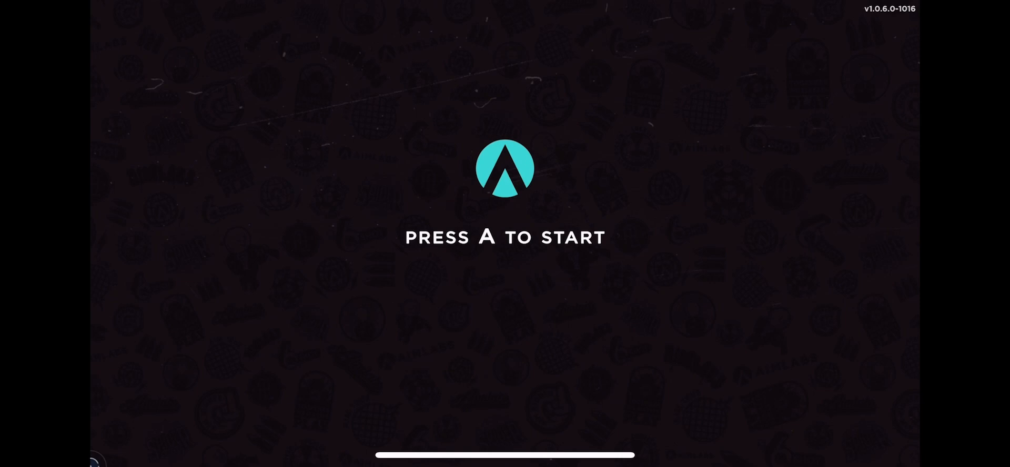
Start the game from the title screen to reach the Home lobby with daily missions.
key("a")
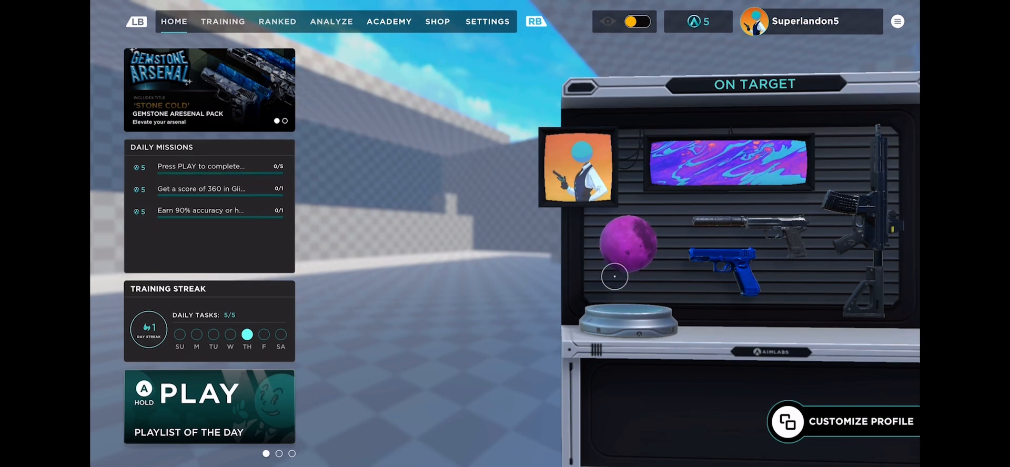
mouse_move(402, 177)
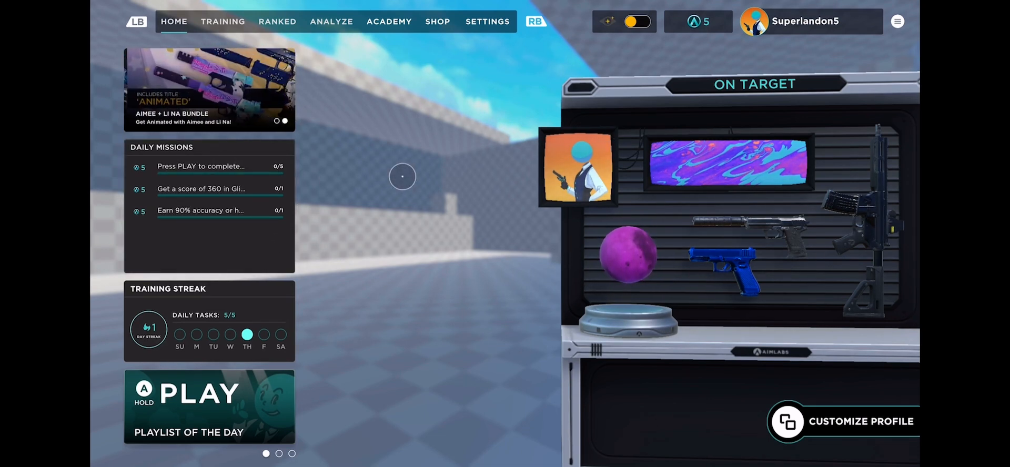
mouse_move(336, 258)
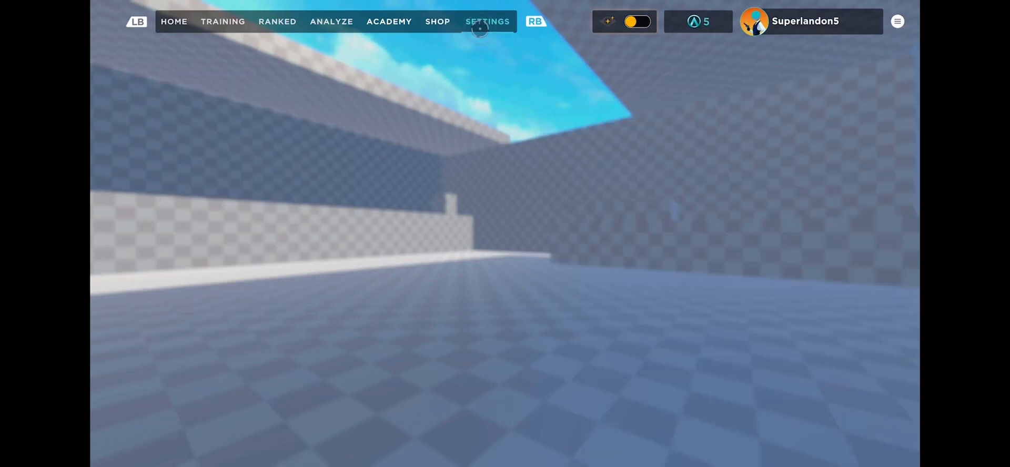
left_click(486, 21)
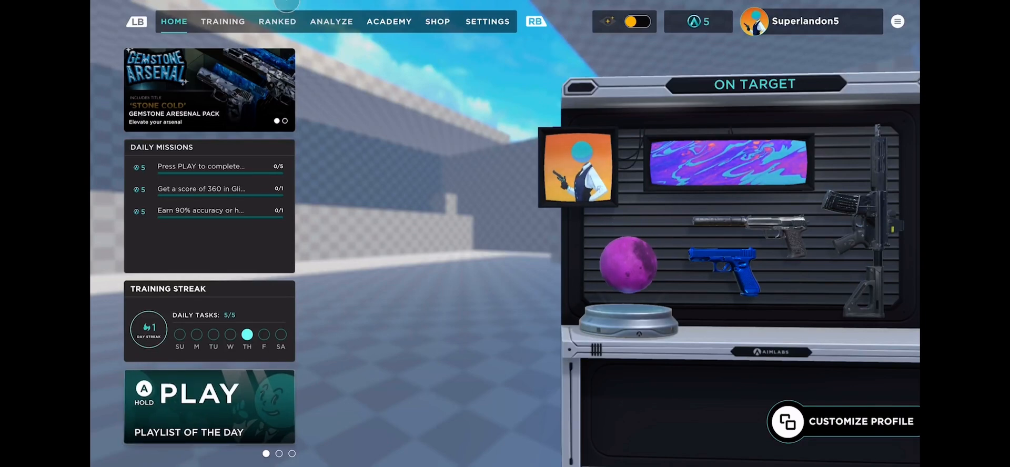
Switch to the Training library showing favorited Pilltrack and recently played drills.
left_click(223, 21)
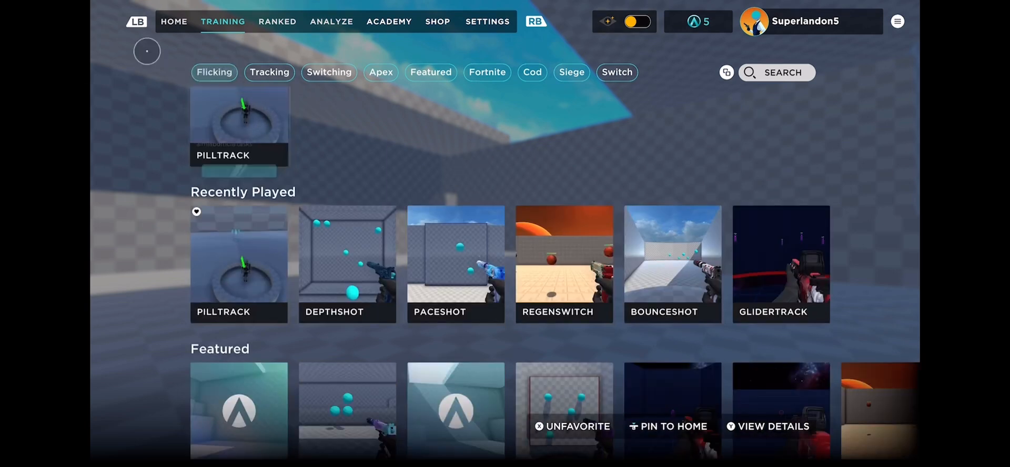
mouse_move(394, 136)
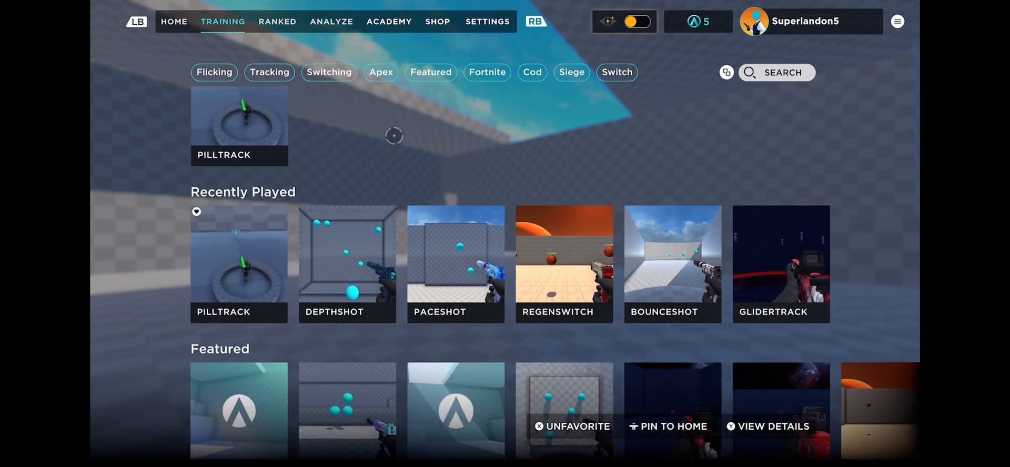
mouse_move(917, 136)
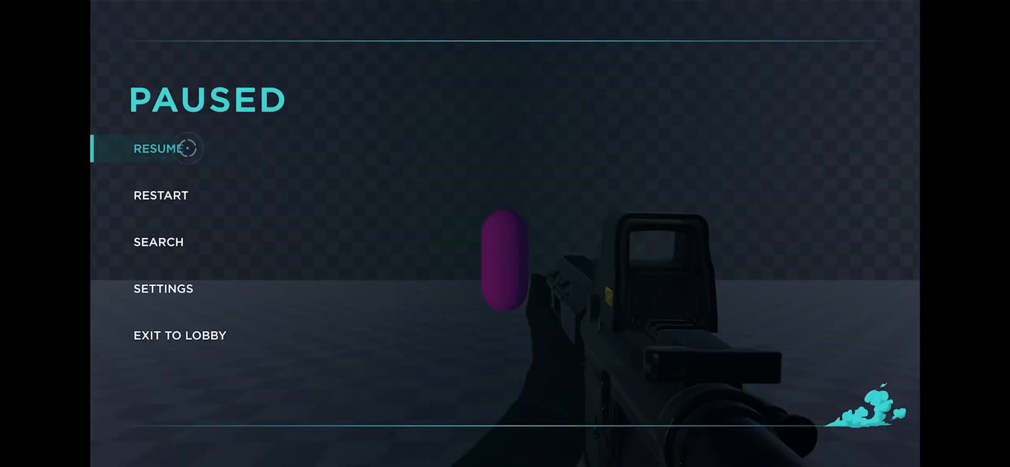
mouse_move(165, 275)
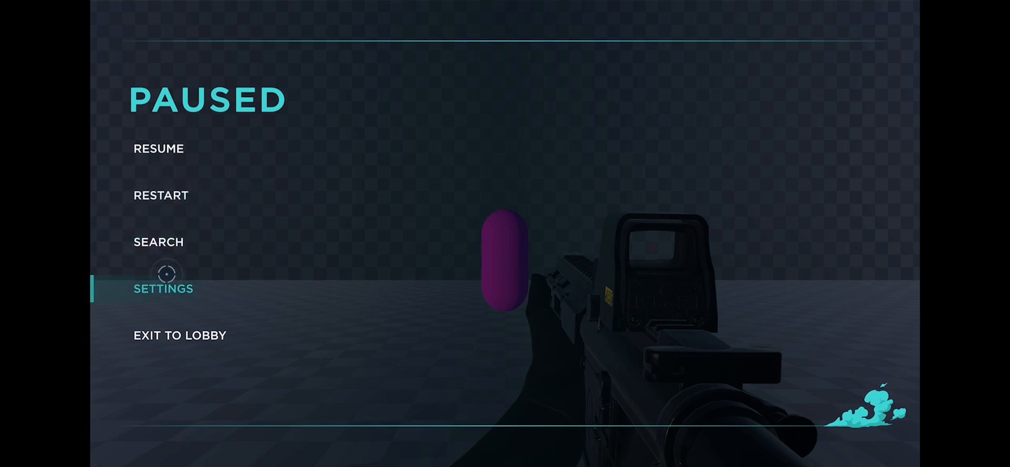
In pause-menu Settings, lower crosshair thickness to 12, remove the center gap, and save.
left_click(163, 289)
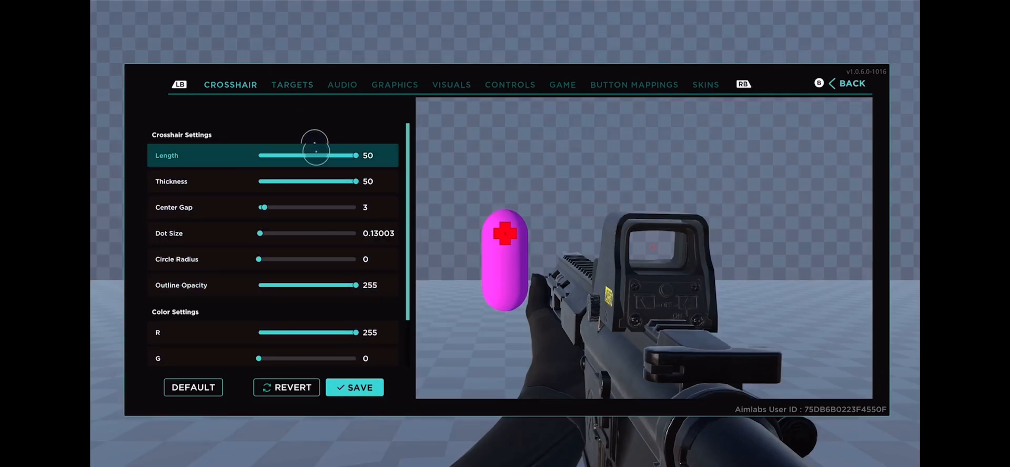
left_click_drag(353, 181, 258, 181)
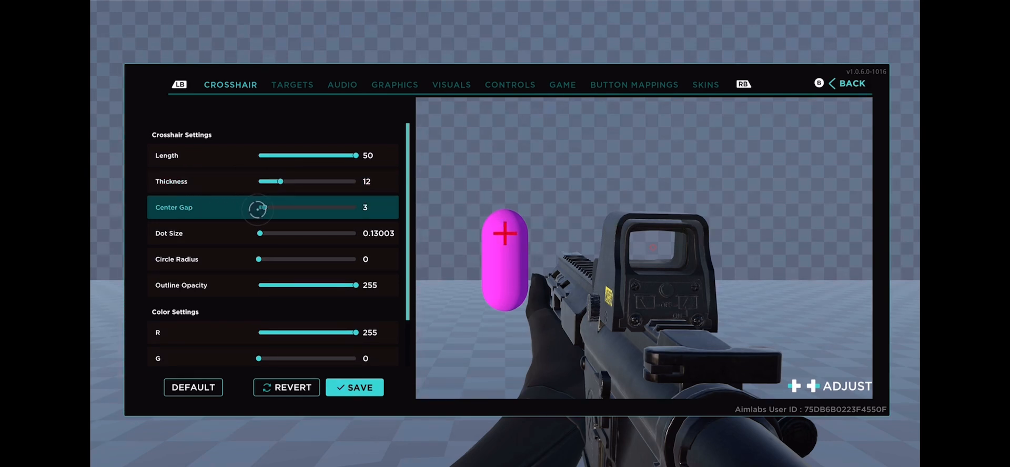
left_click_drag(257, 207, 290, 207)
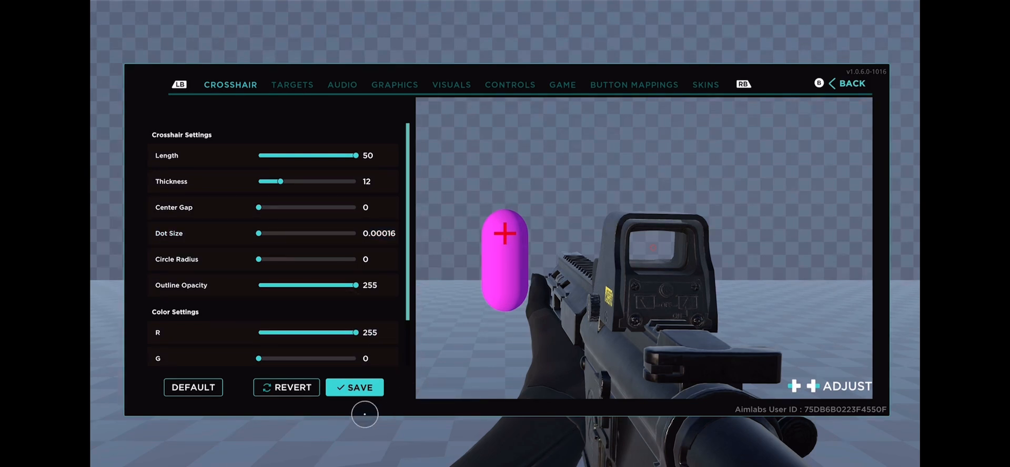
left_click(356, 387)
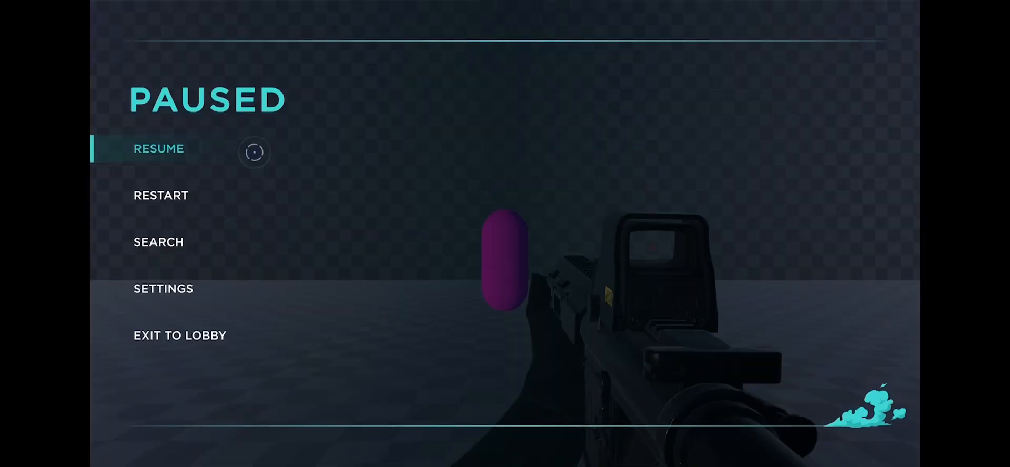
Resume Pilltrack and keep firing on the magenta pill, ending with a 2,189 high score.
left_click(157, 149)
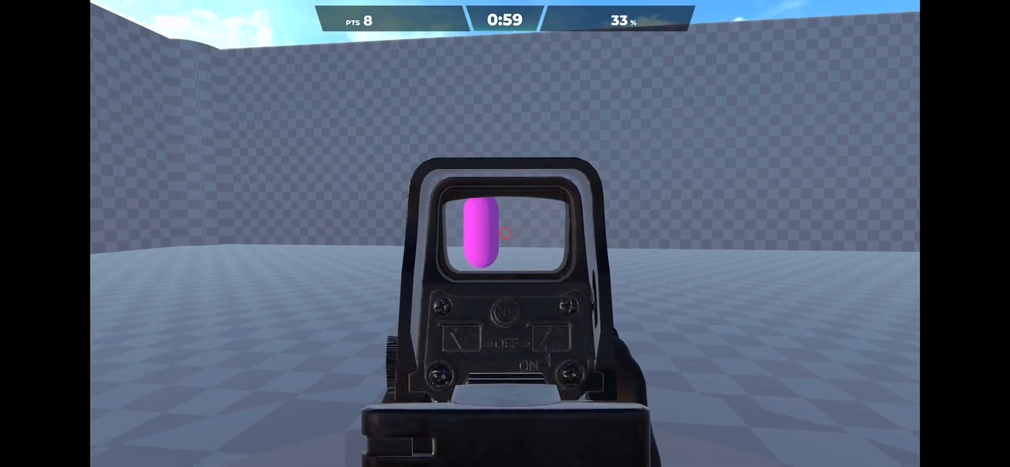
left_click(504, 233)
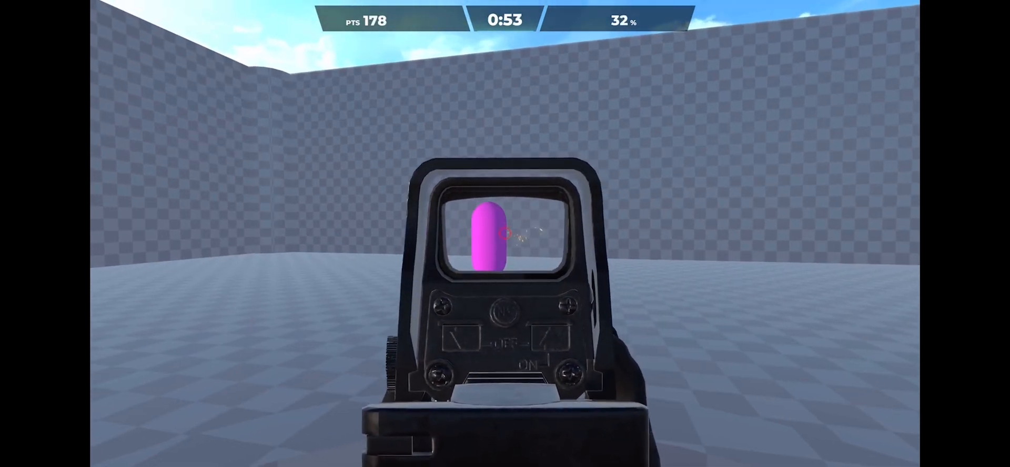
left_click(504, 235)
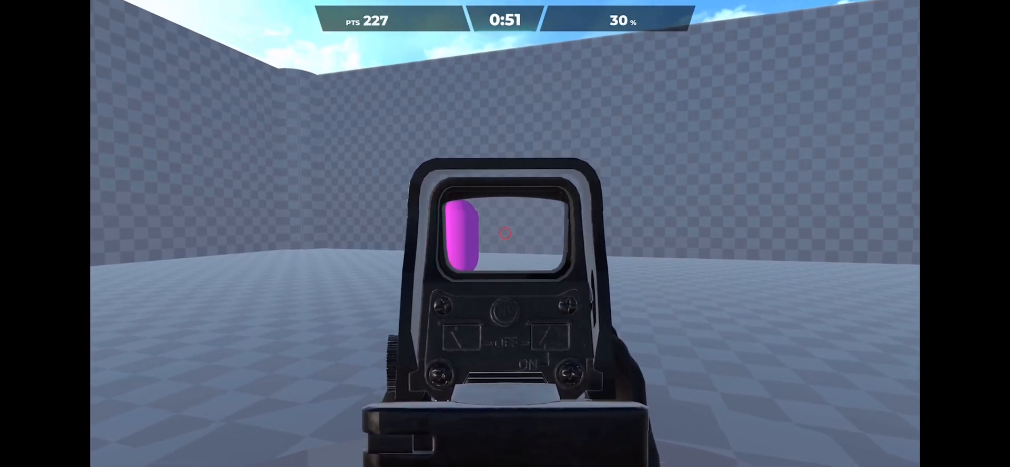
left_click(505, 235)
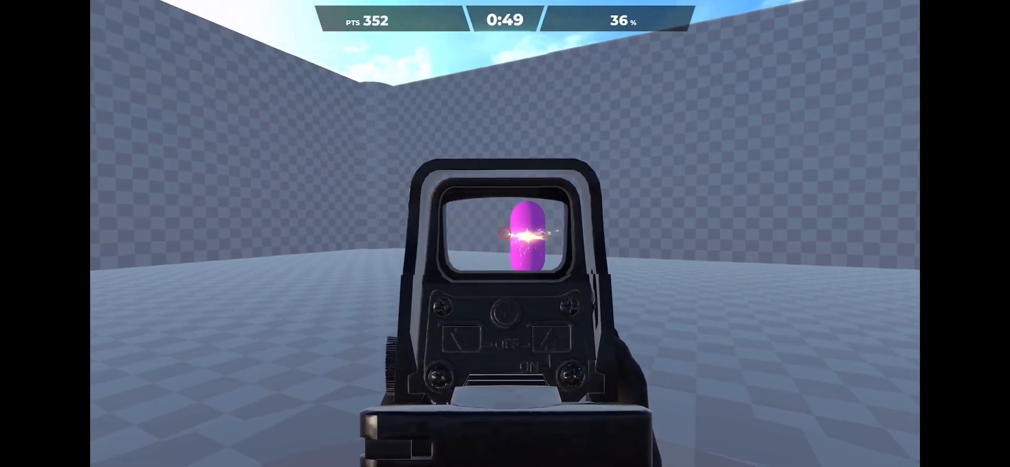
left_click(505, 234)
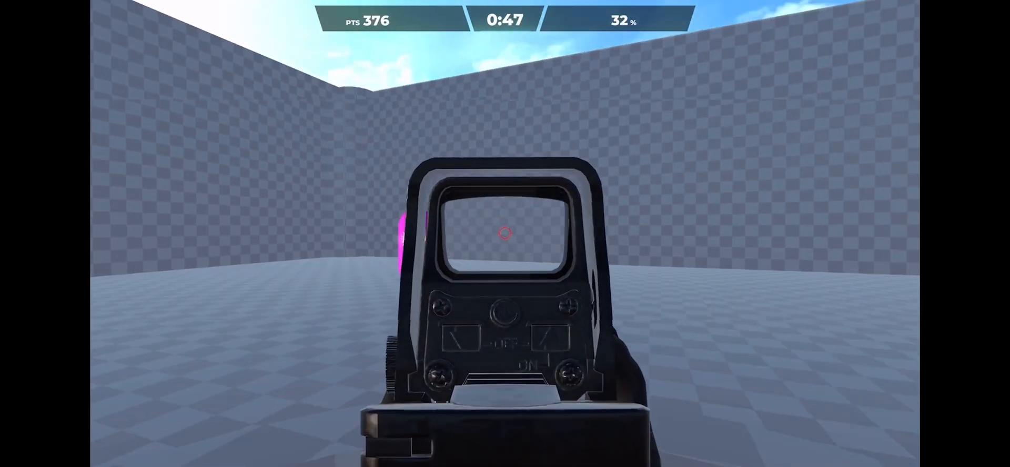
left_click(504, 233)
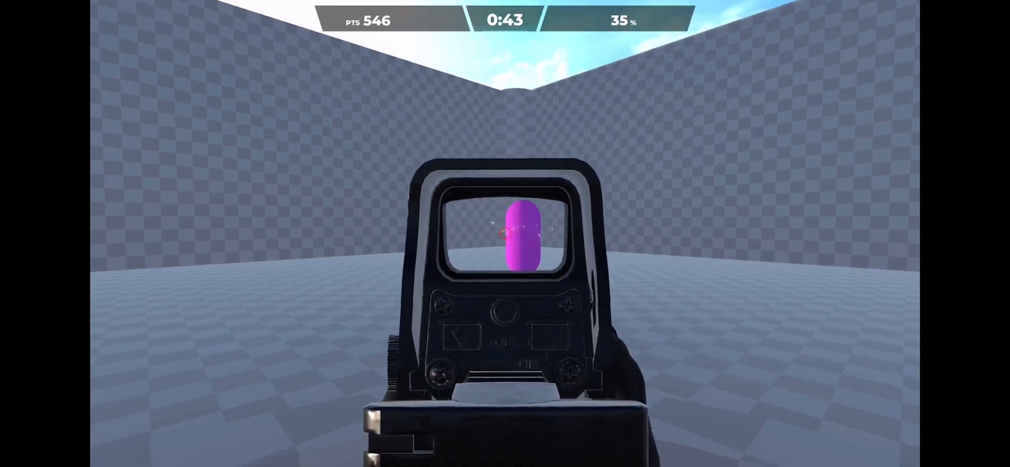
left_click(503, 234)
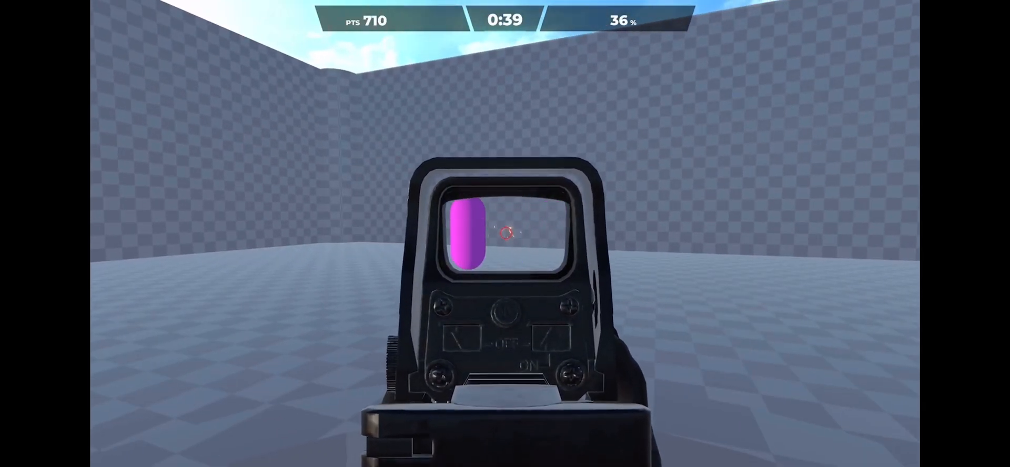
left_click(505, 234)
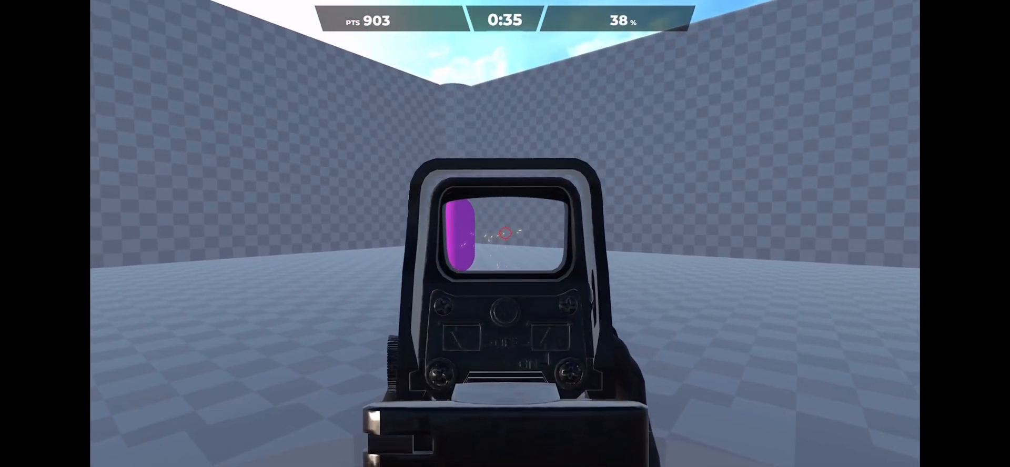
left_click(504, 234)
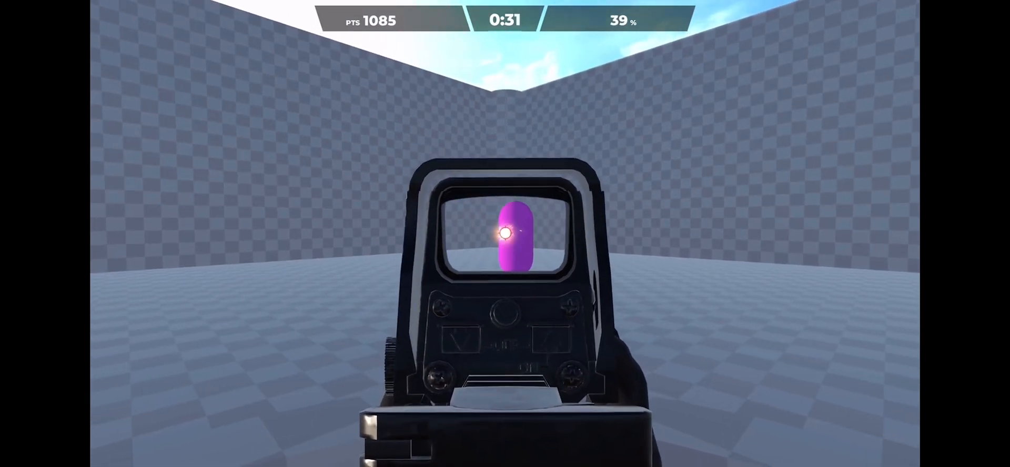
left_click(506, 235)
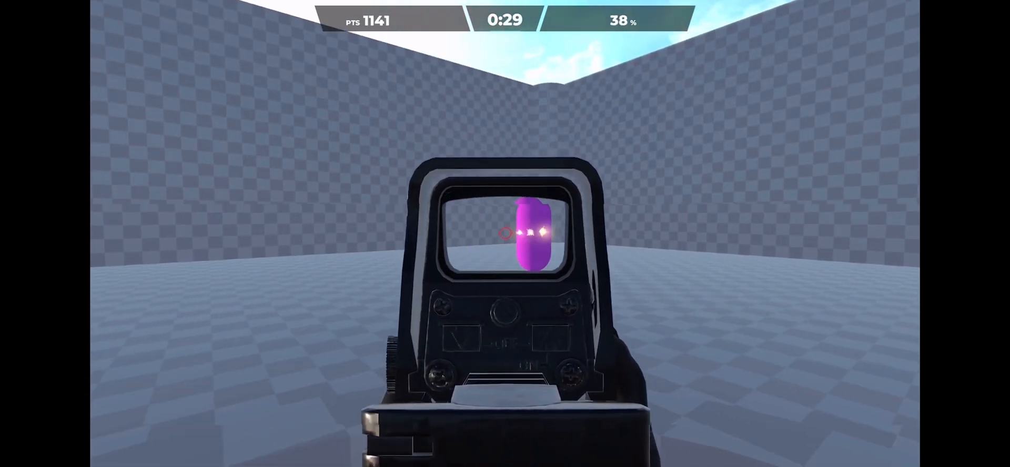
left_click(505, 235)
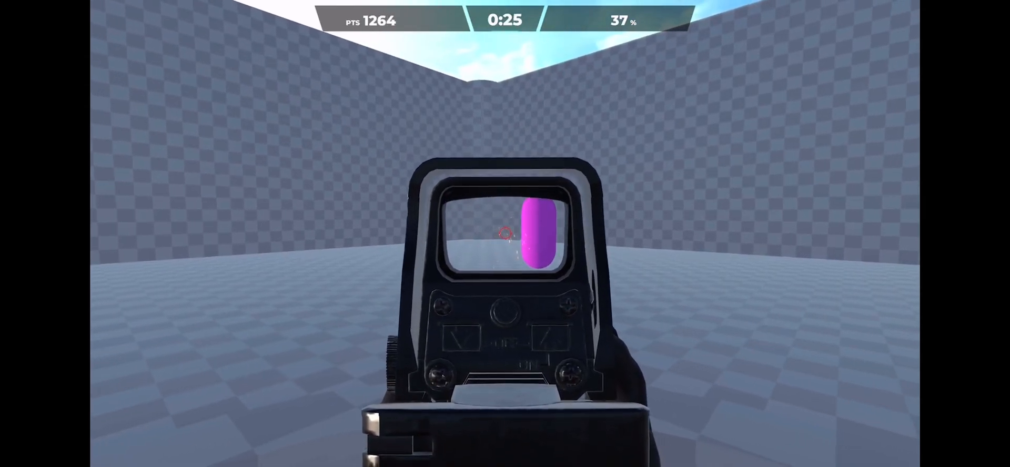
left_click(505, 237)
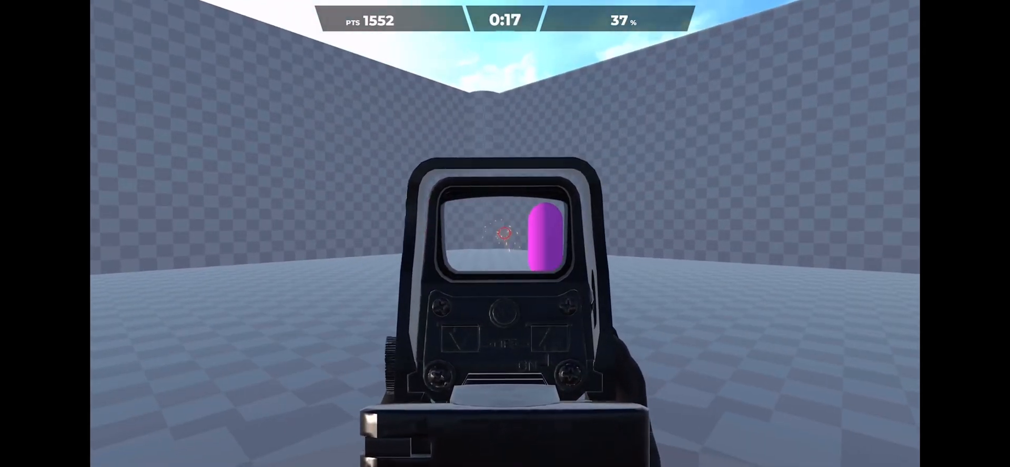
left_click(503, 233)
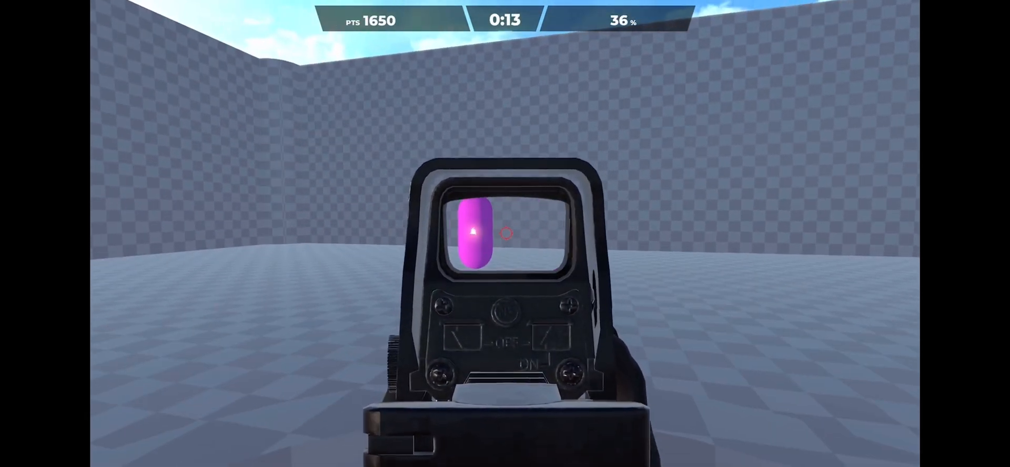
left_click(507, 235)
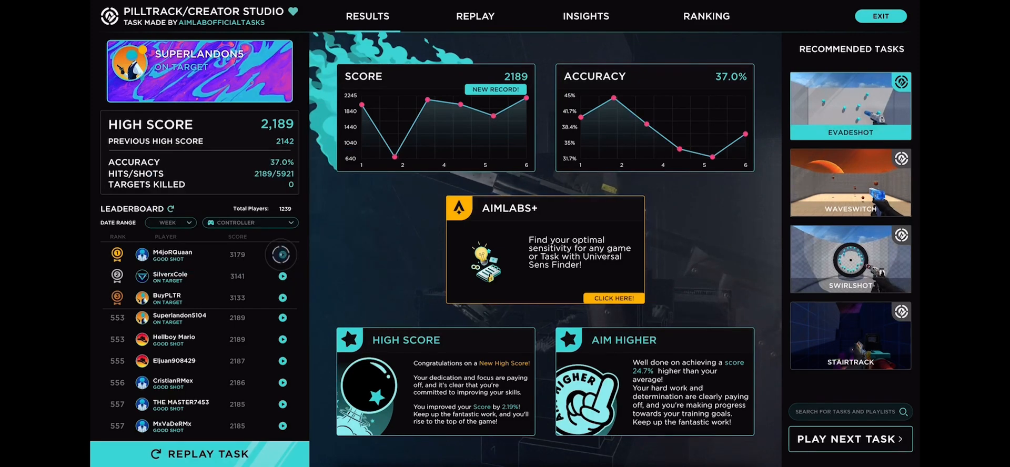
Set the Pilltrack leaderboard date range to All Time, ranking 2,189 at 3,558 of 8,037.
left_click(170, 223)
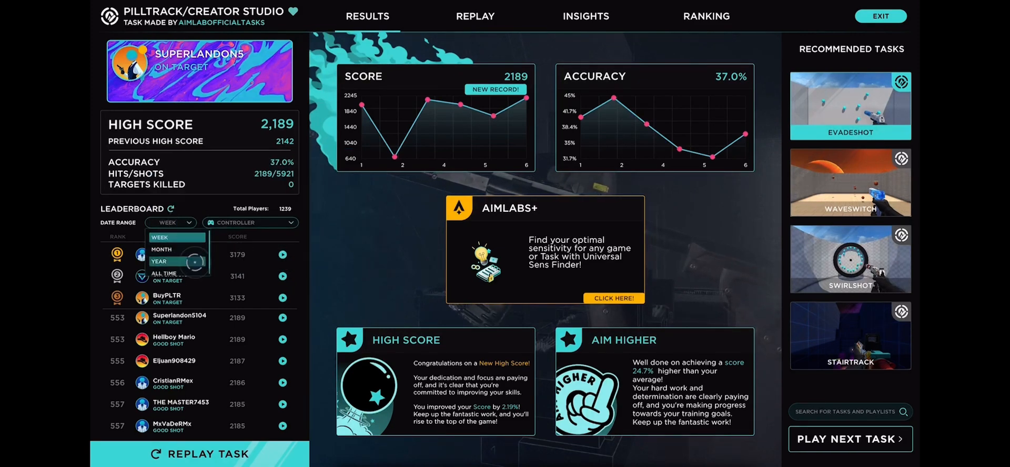
left_click(161, 273)
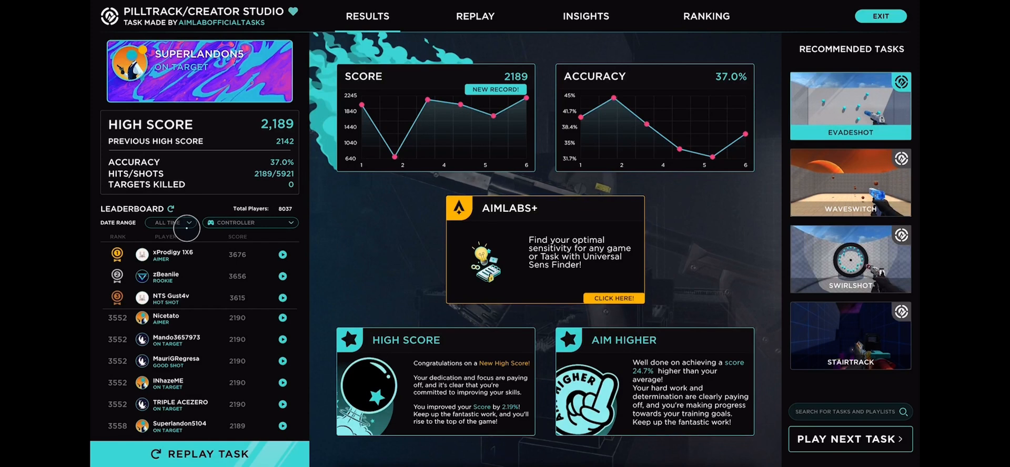
left_click(171, 223)
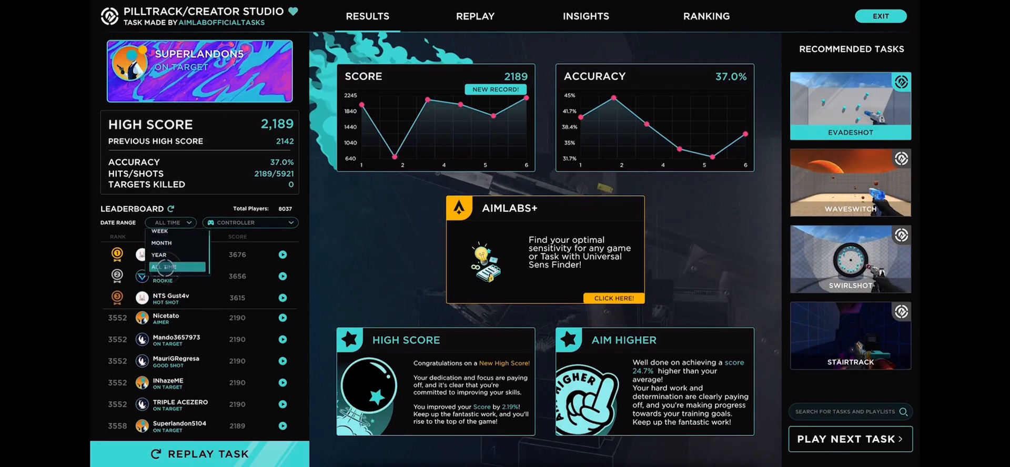
left_click(161, 266)
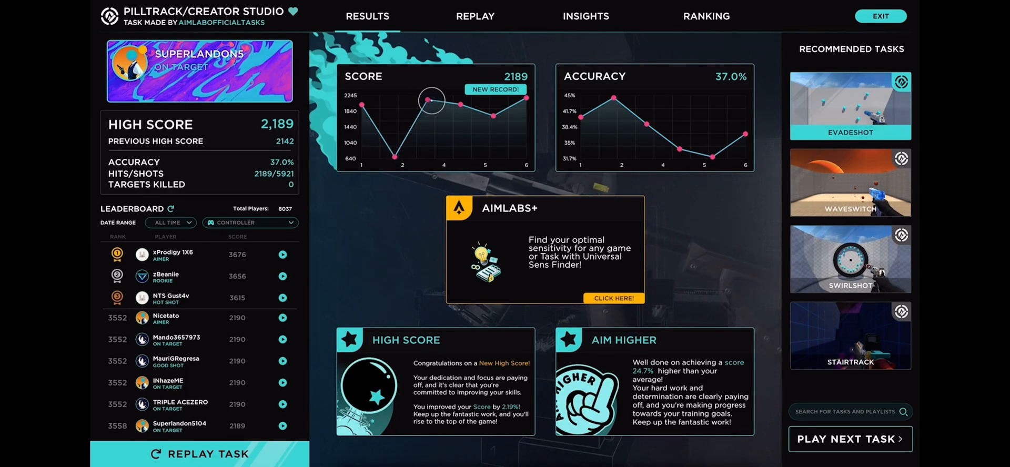
mouse_move(469, 105)
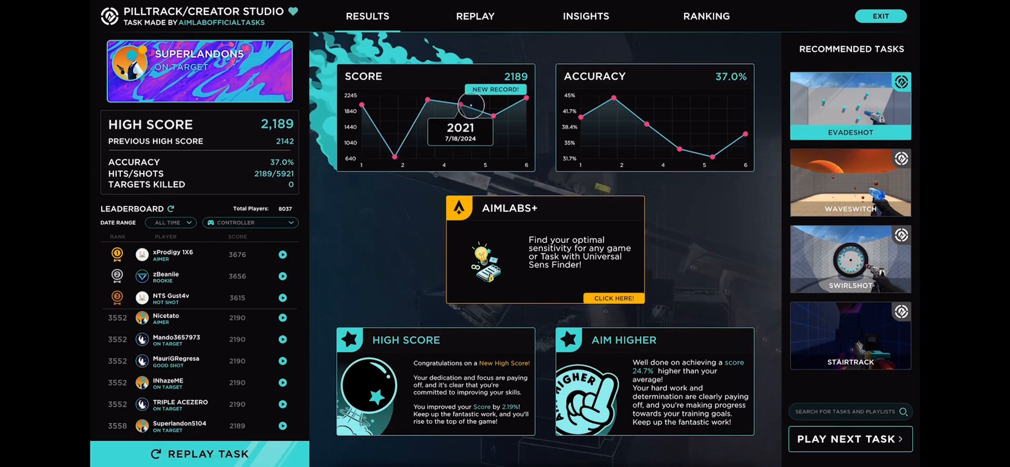
mouse_move(686, 151)
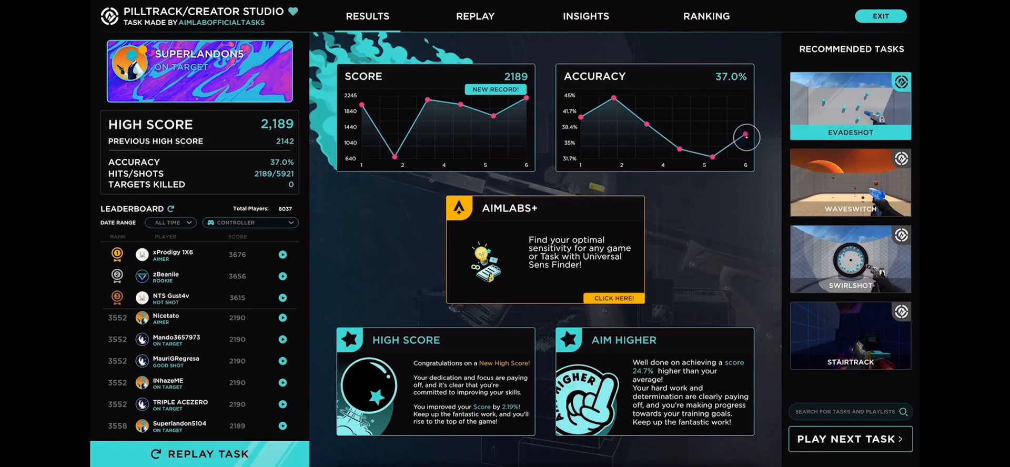
mouse_move(744, 133)
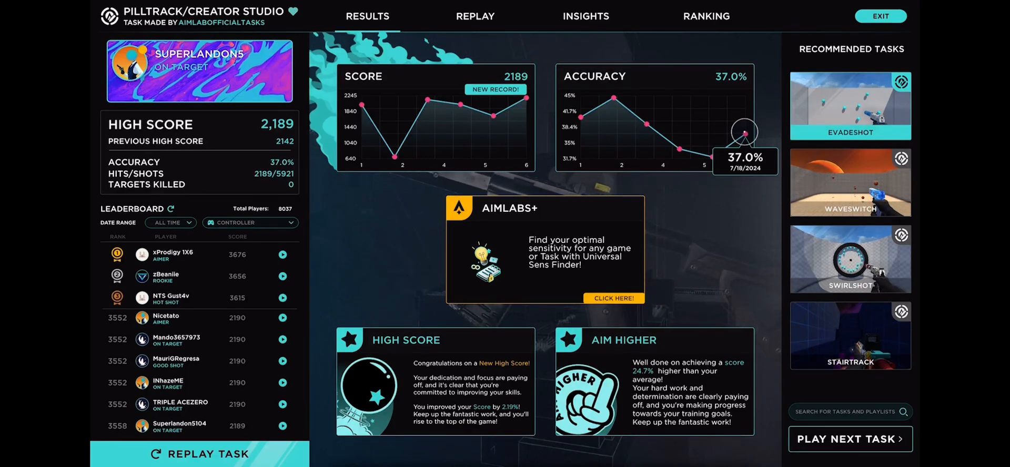
mouse_move(614, 96)
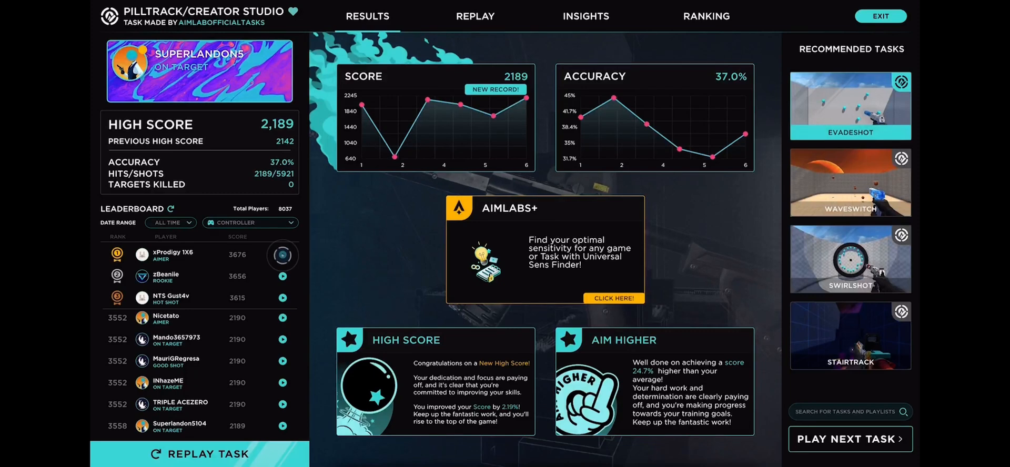
Watch the recorded Pilltrack run on the results screen's Replay tab.
left_click(476, 17)
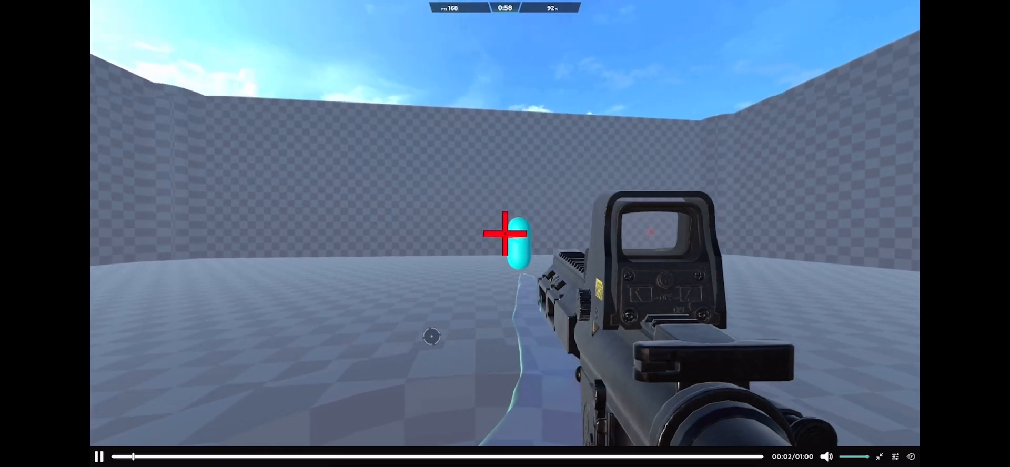
left_click(505, 238)
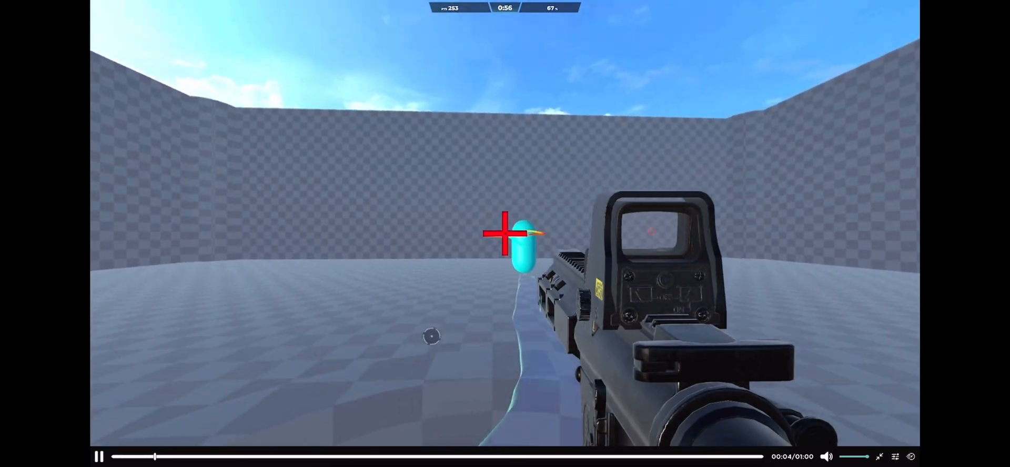
left_click(504, 234)
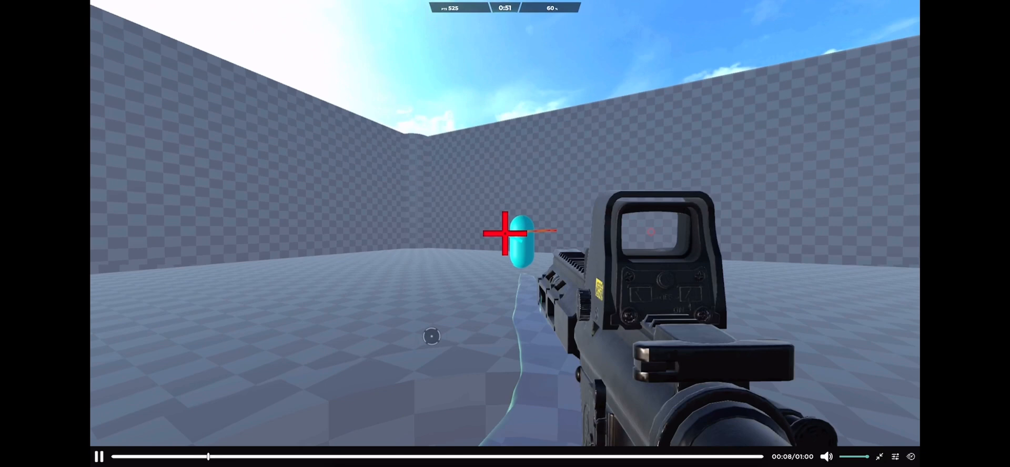
left_click(507, 237)
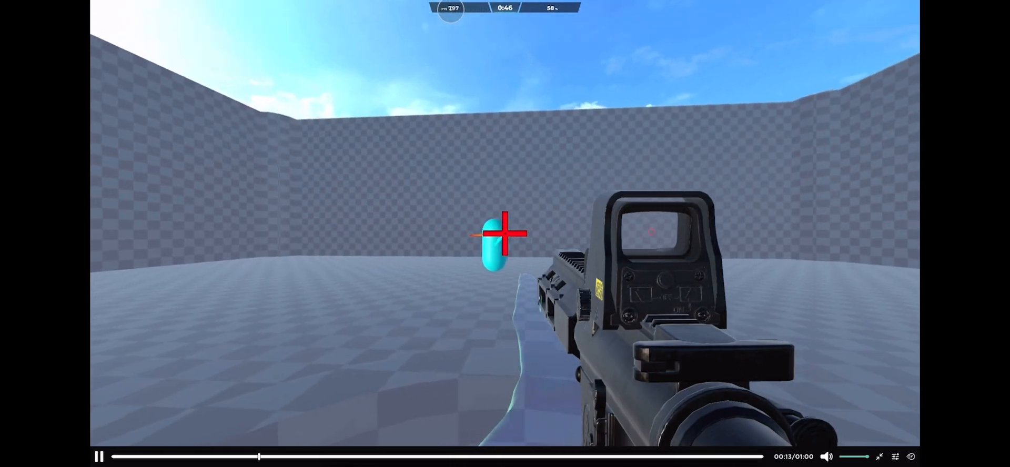
left_click(506, 234)
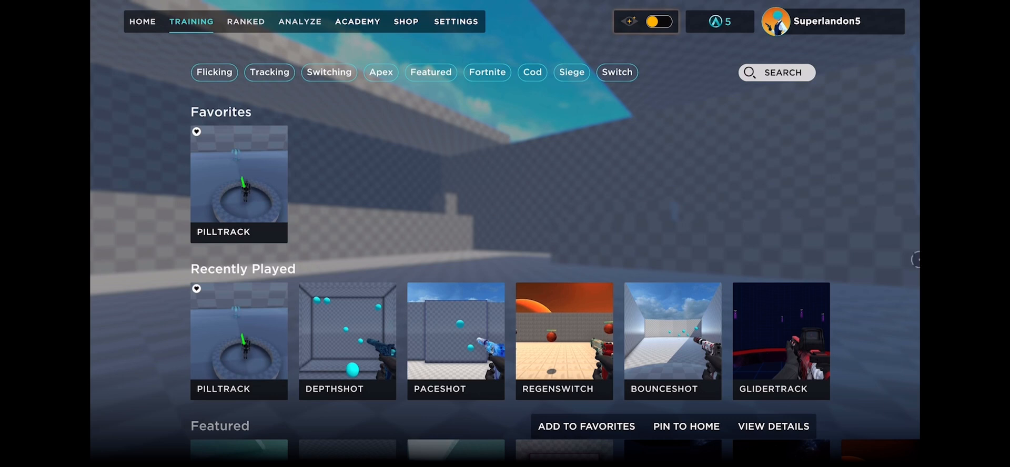
Filter the training library to Apex tasks such as Angleshot, Doubleshot and Stairtrack.
left_click(380, 72)
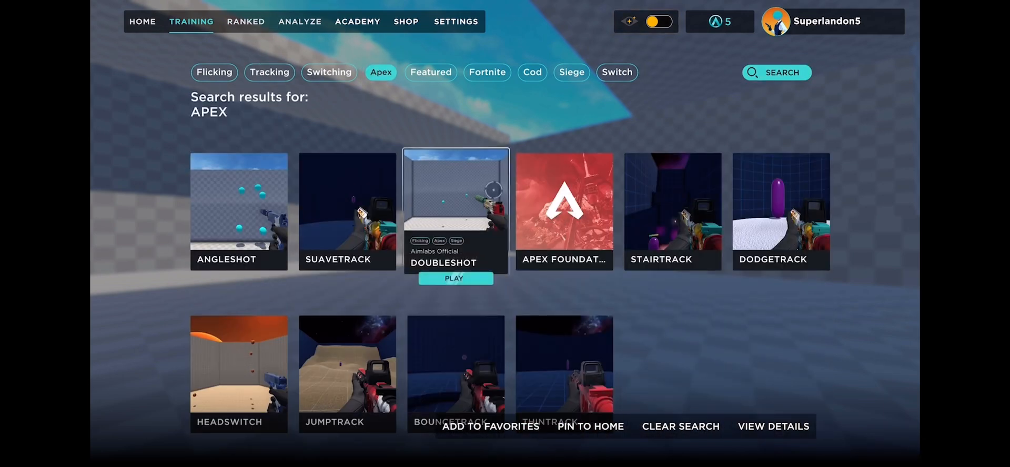
mouse_move(455, 374)
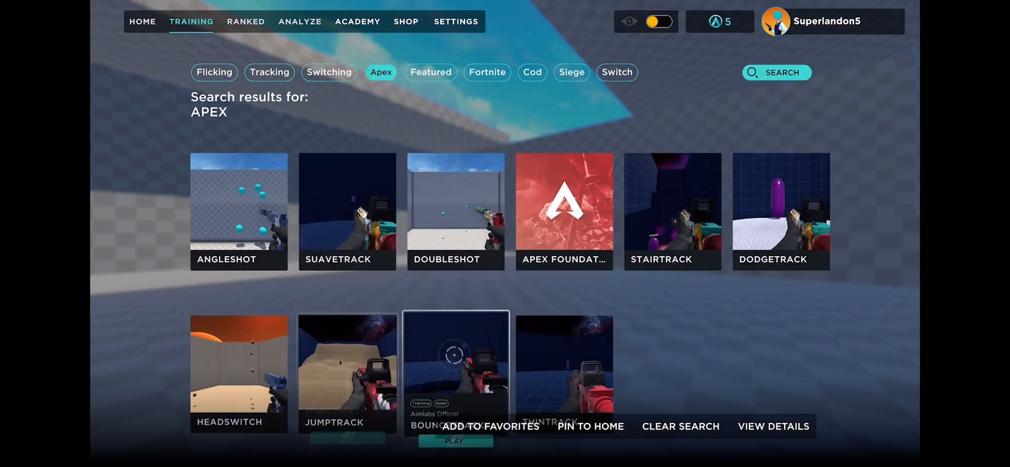
mouse_move(348, 379)
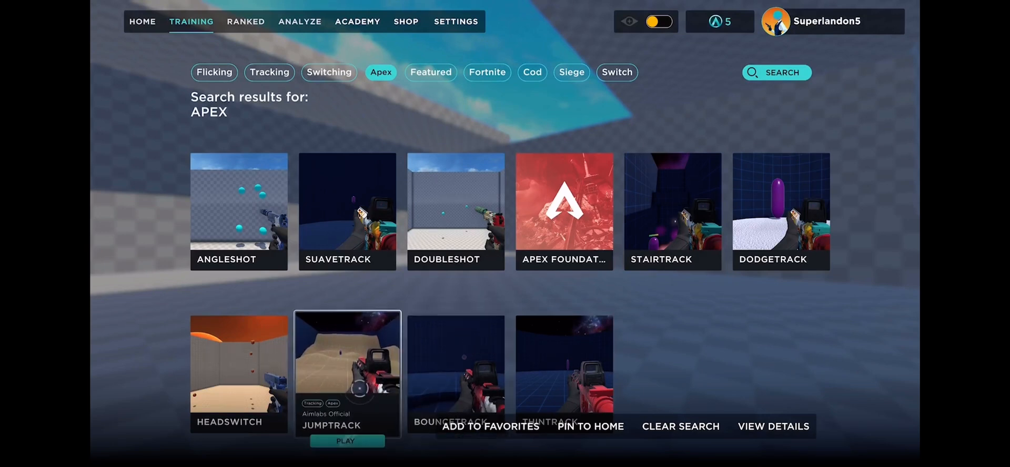
mouse_move(730, 221)
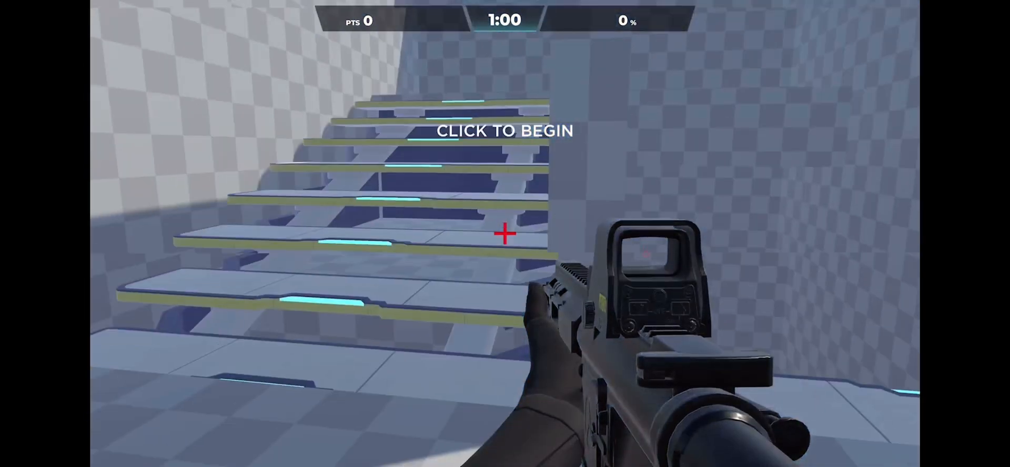
Start Stairtrack and shoot the purple stair targets, finishing at -609 with 20.9% accuracy.
left_click(504, 130)
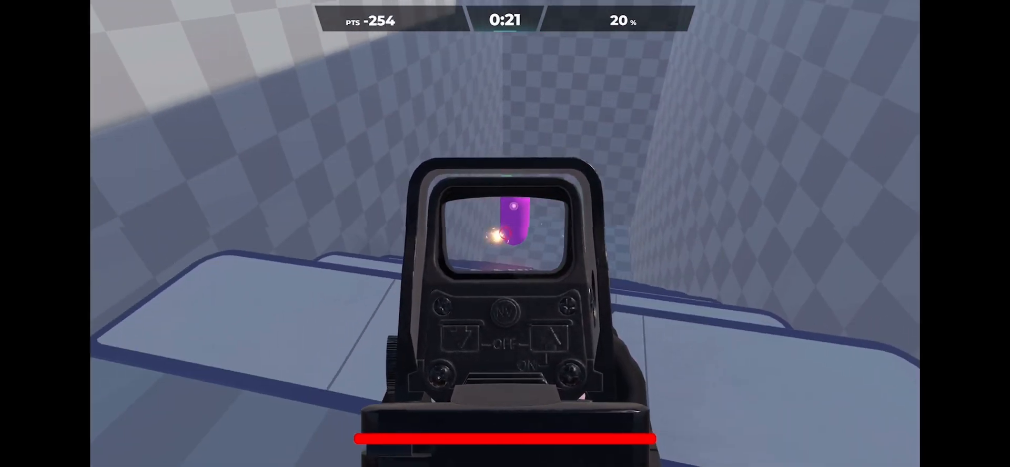
left_click(505, 232)
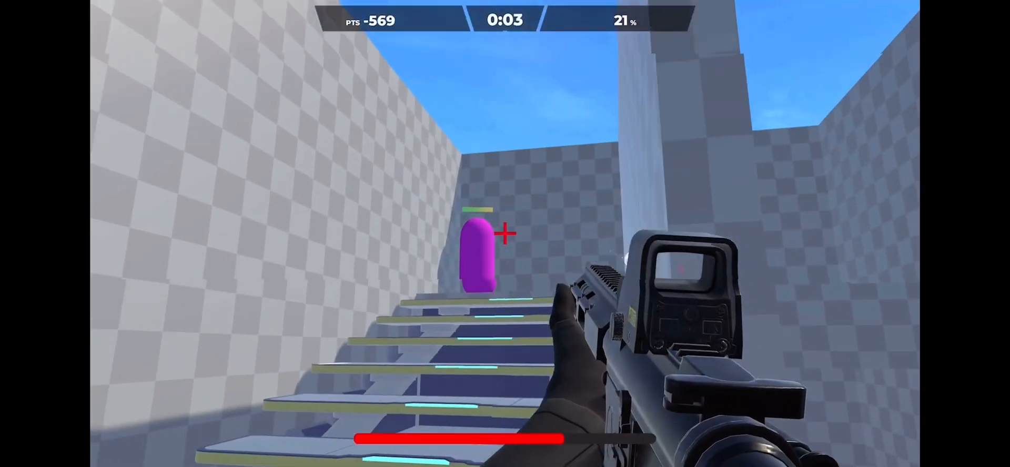
left_click(501, 236)
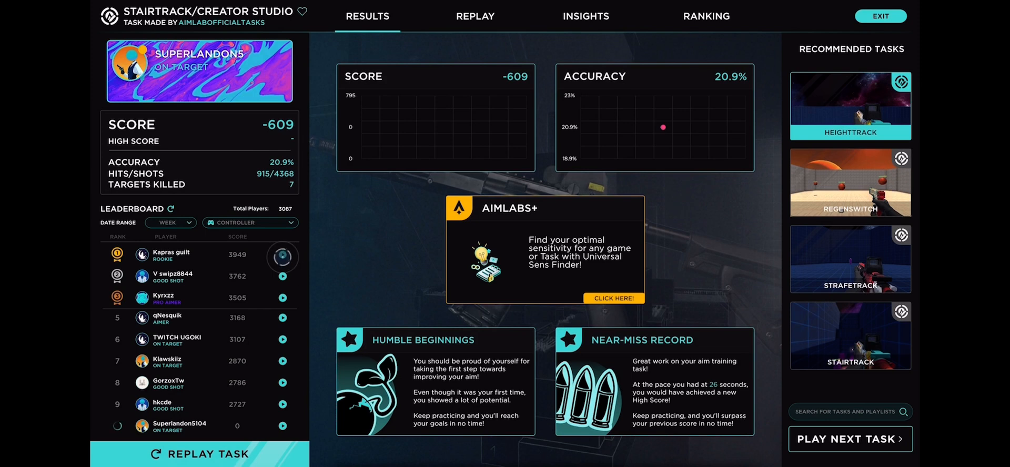
Show the Stairtrack replay with its score-over-time chart dropping to -609.
left_click(475, 17)
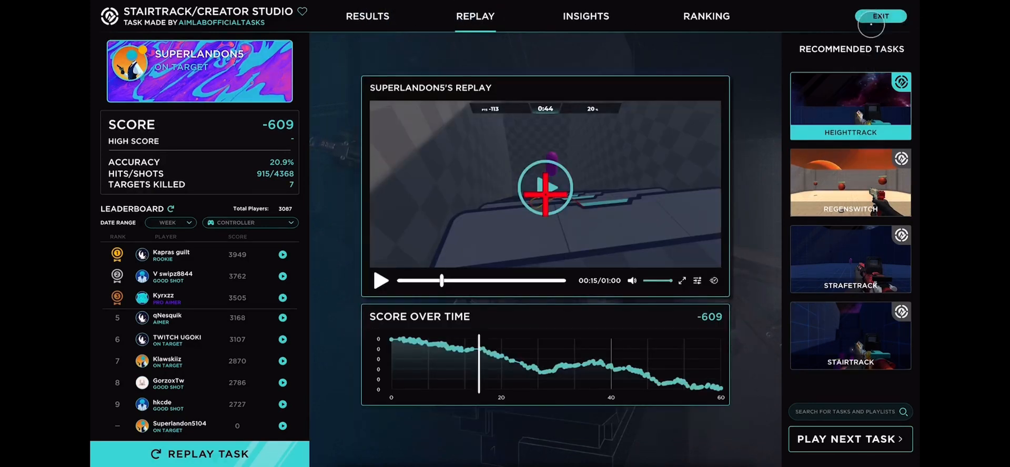
Exit the Stairtrack results and scroll the library down to the Fortnite and Flicking rows.
left_click(881, 16)
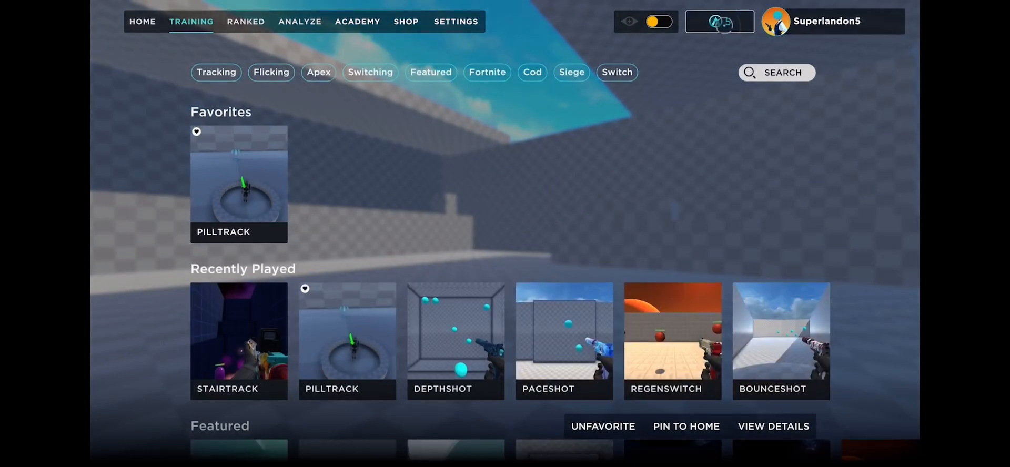
mouse_move(238, 184)
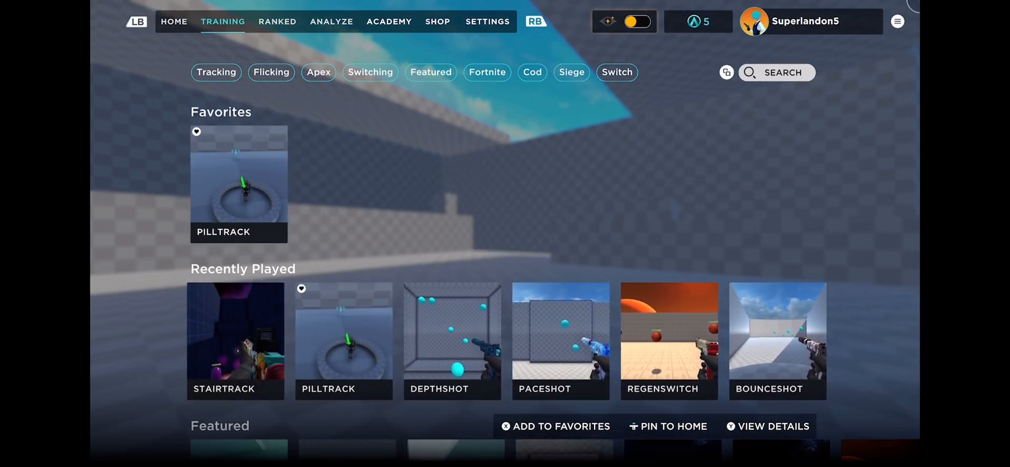
scroll("down", 3)
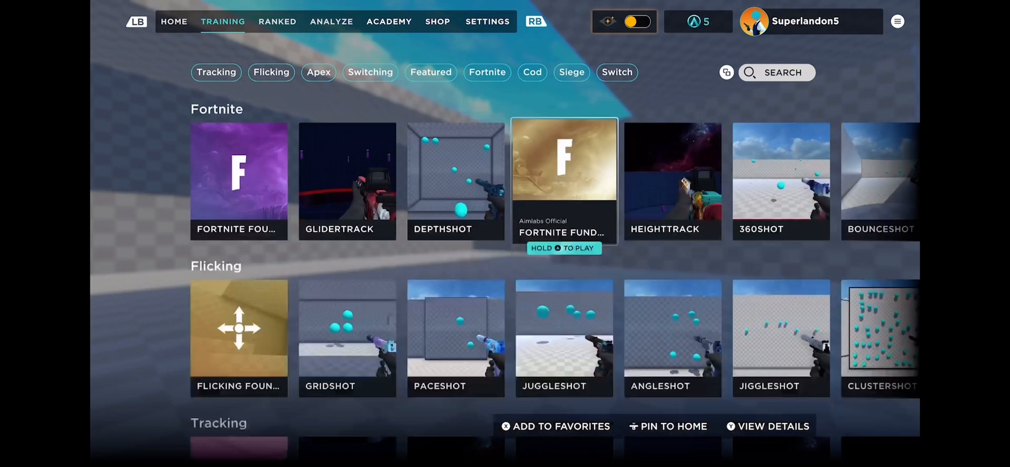
mouse_move(347, 182)
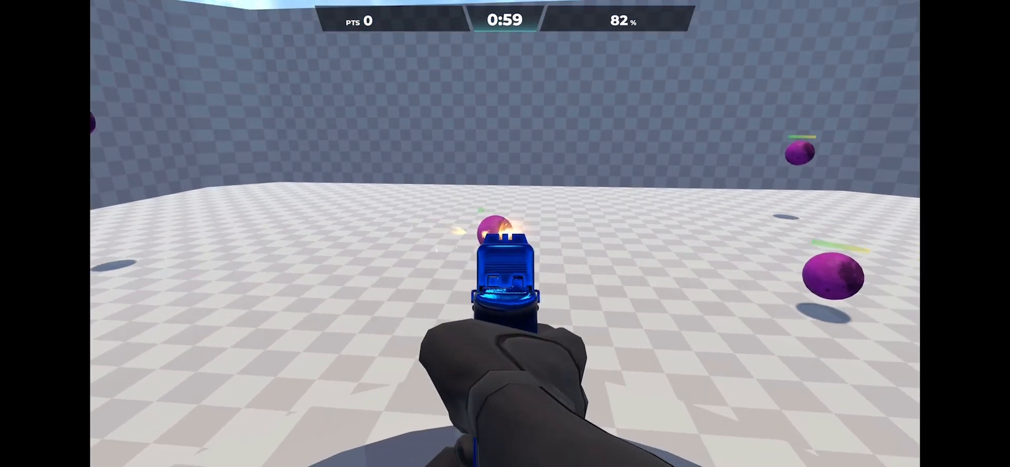
Pause the Fortnite drill, exit to lobby (No first, then Yes), and return to Training rows.
left_click(492, 232)
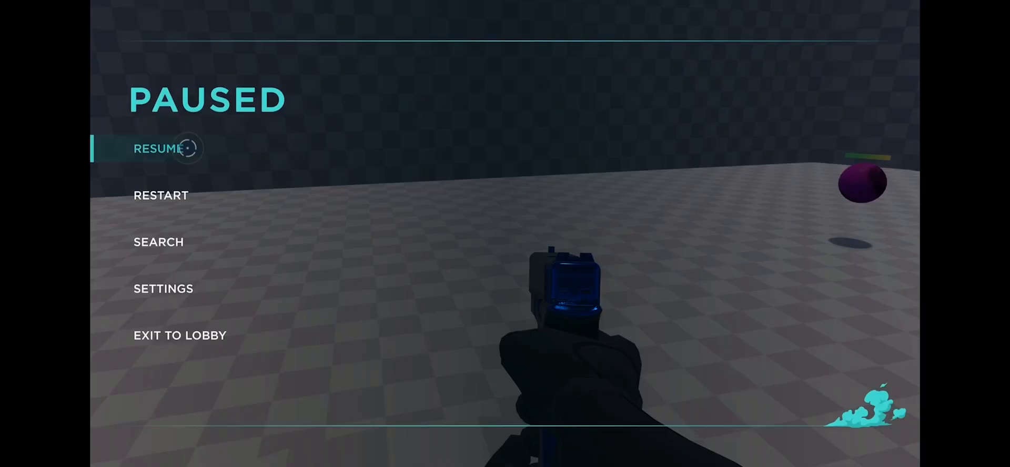
left_click(179, 335)
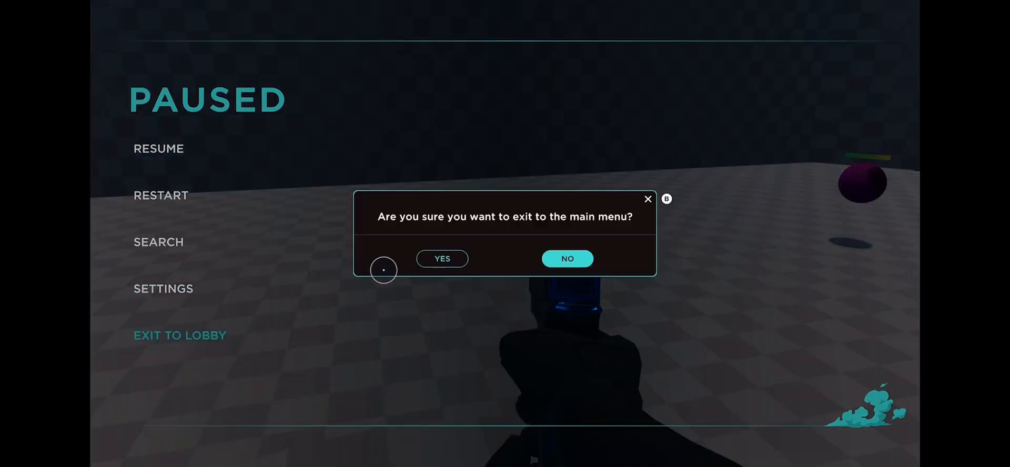
left_click(567, 259)
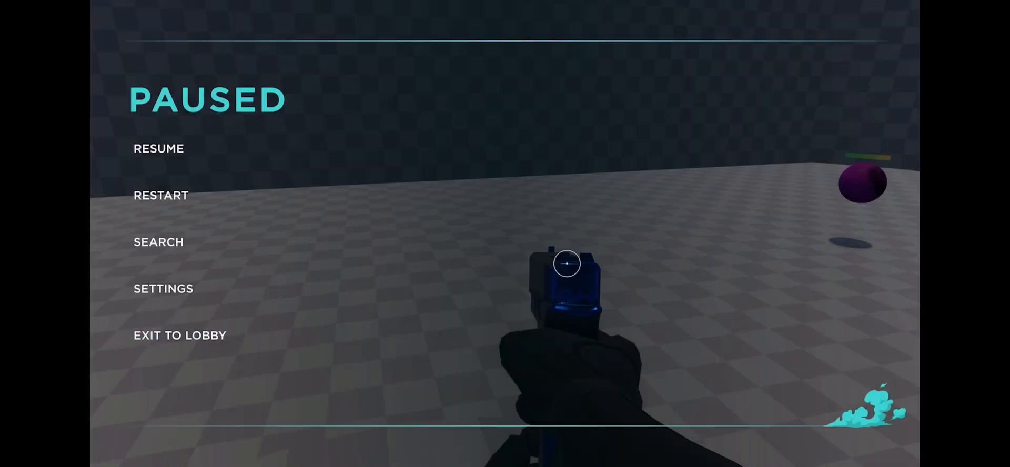
left_click(180, 335)
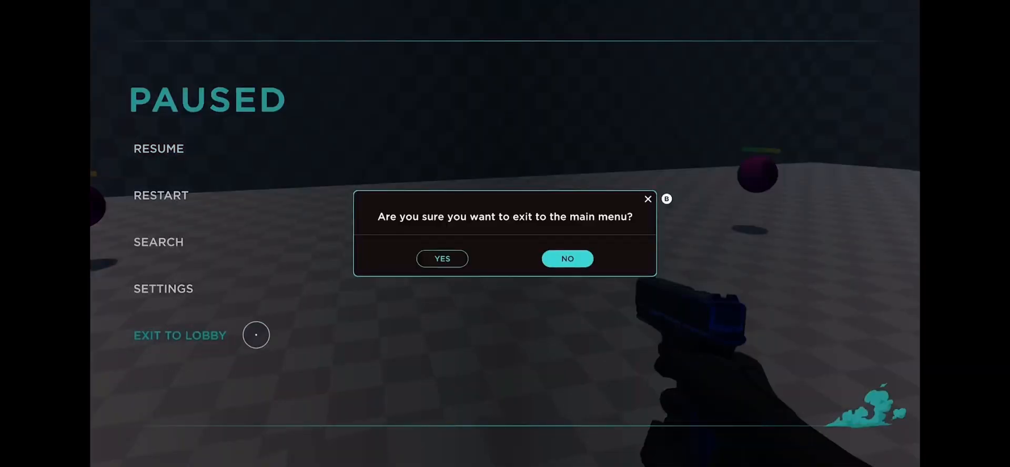
left_click(442, 259)
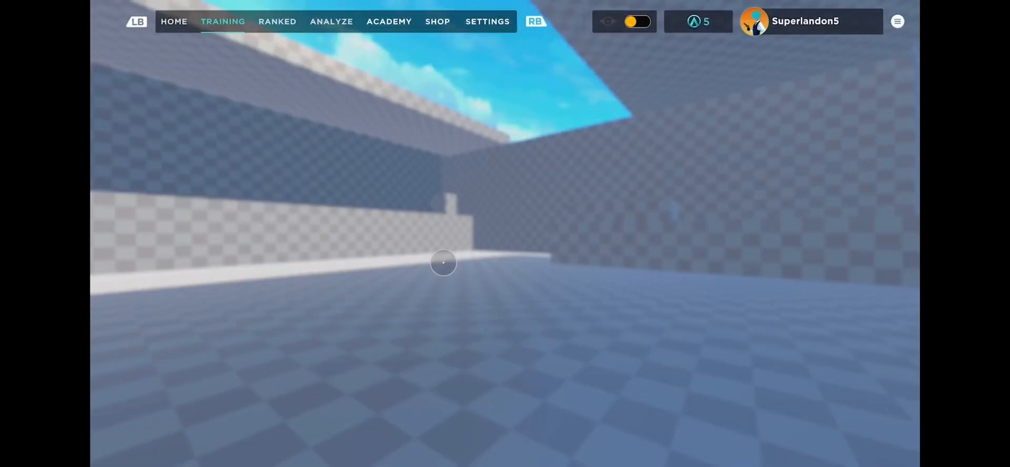
left_click(223, 21)
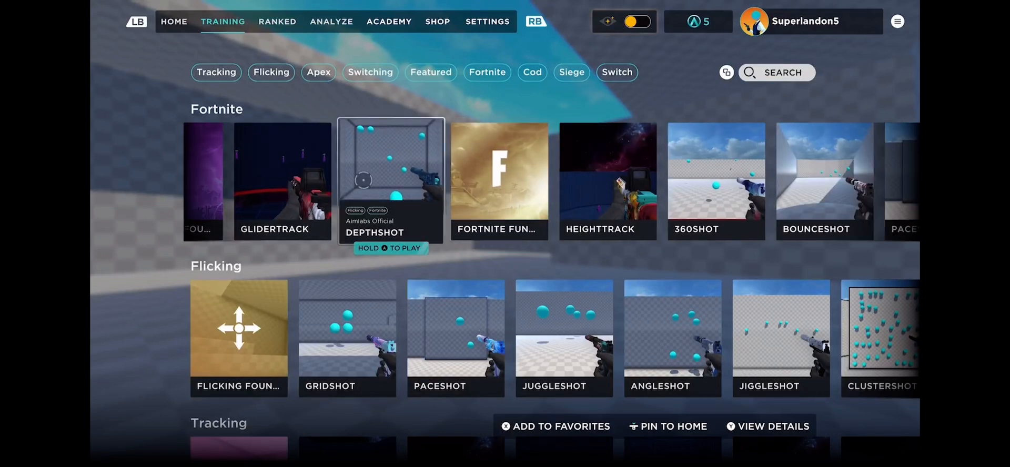
Launch Depthshot and shoot purple targets until the round ends (score 470, 65.1% accuracy).
left_click(390, 182)
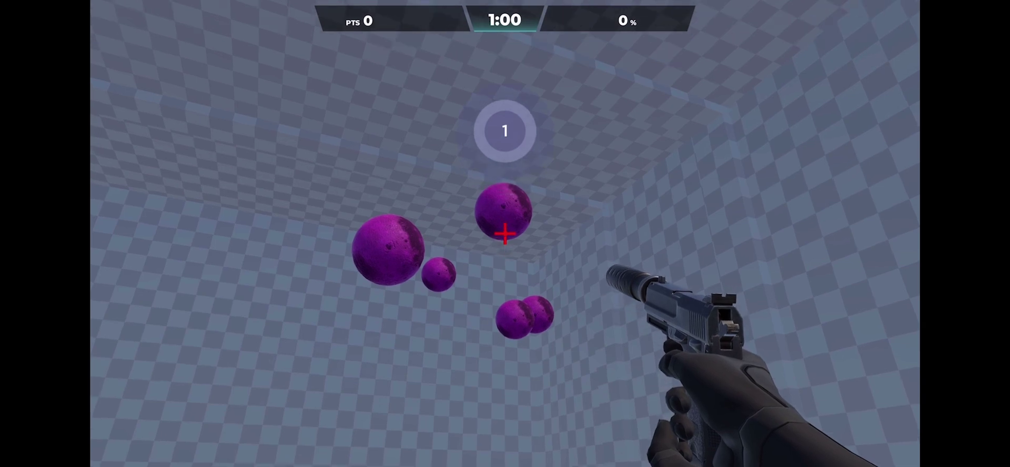
left_click(503, 235)
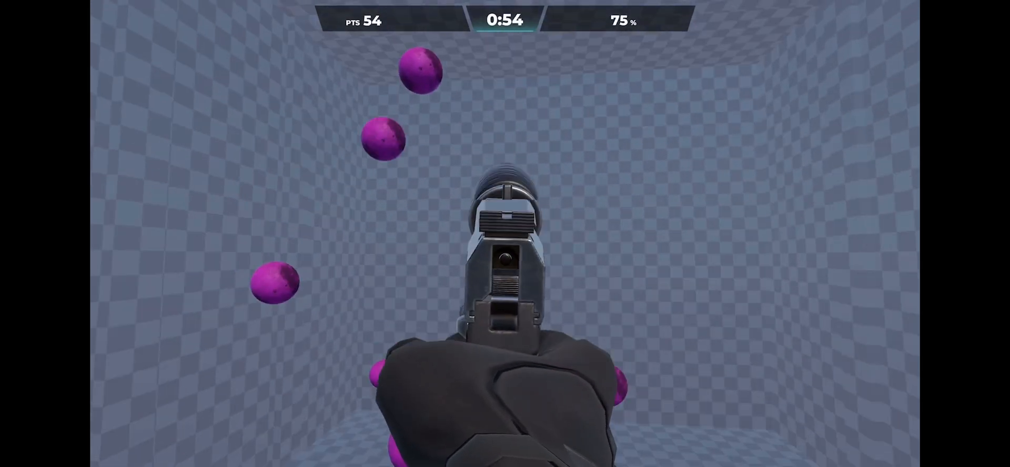
left_click(505, 268)
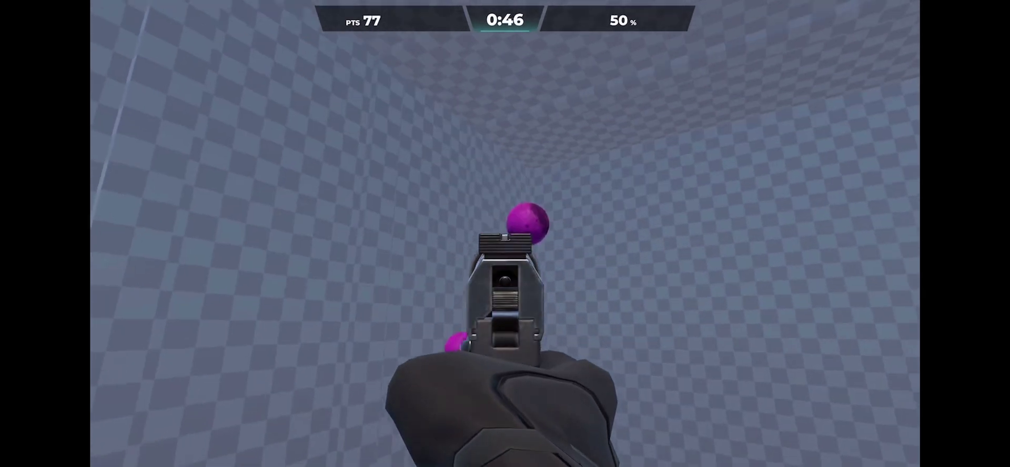
left_click(506, 282)
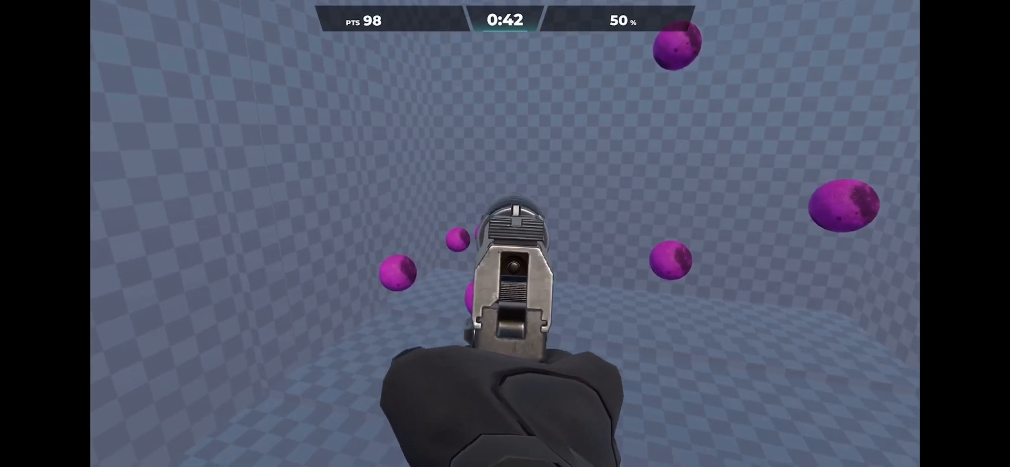
left_click(511, 271)
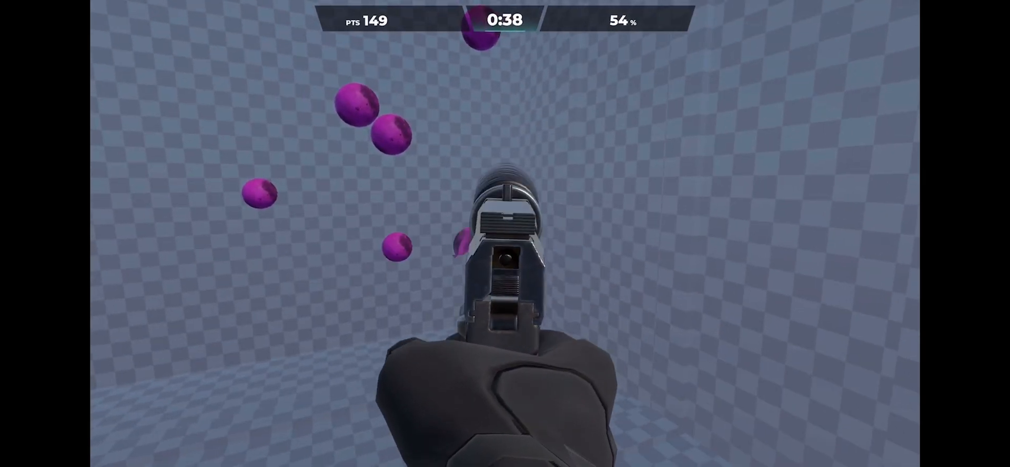
left_click(505, 257)
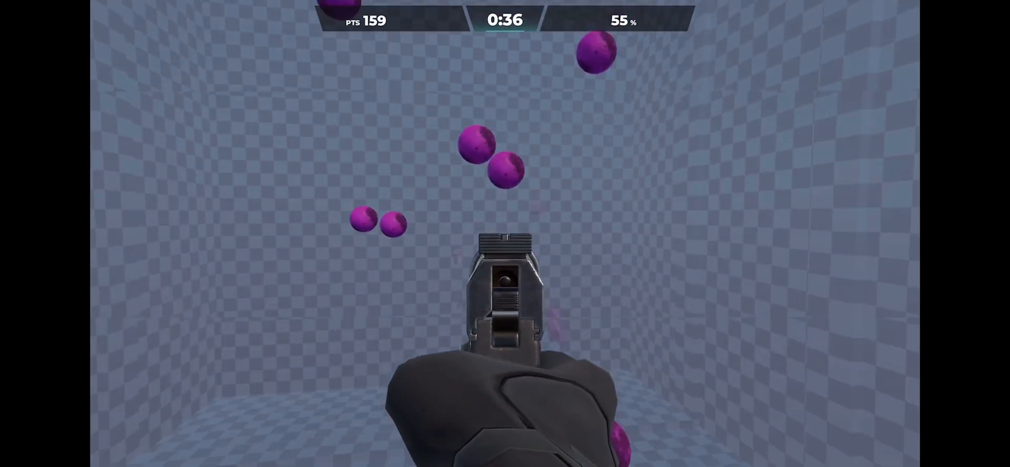
left_click(504, 280)
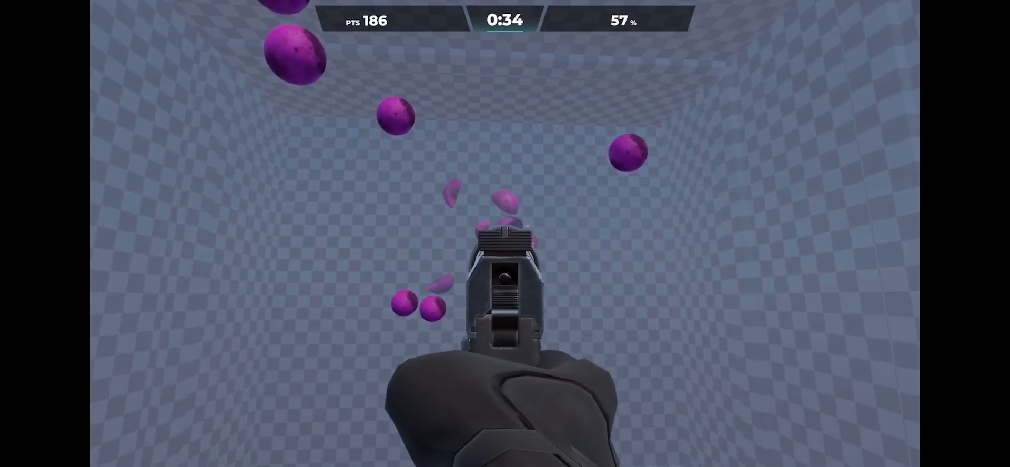
left_click(505, 276)
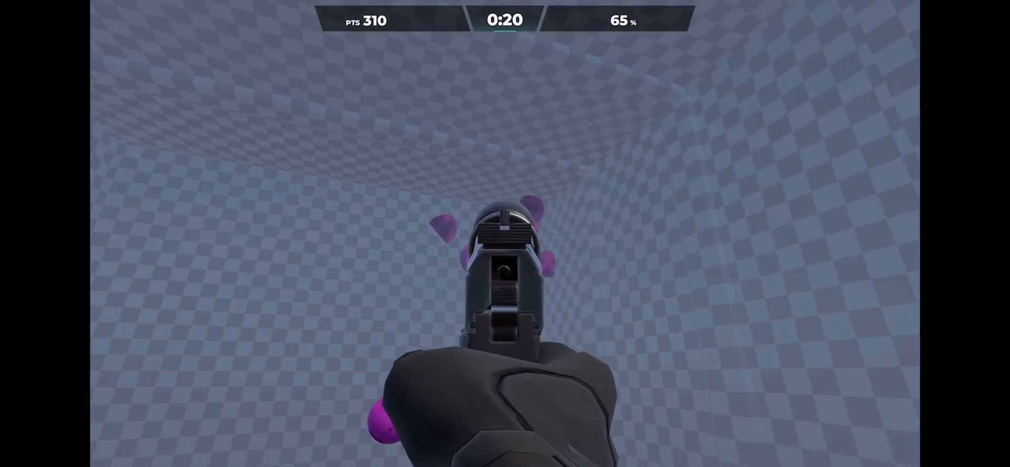
left_click(506, 268)
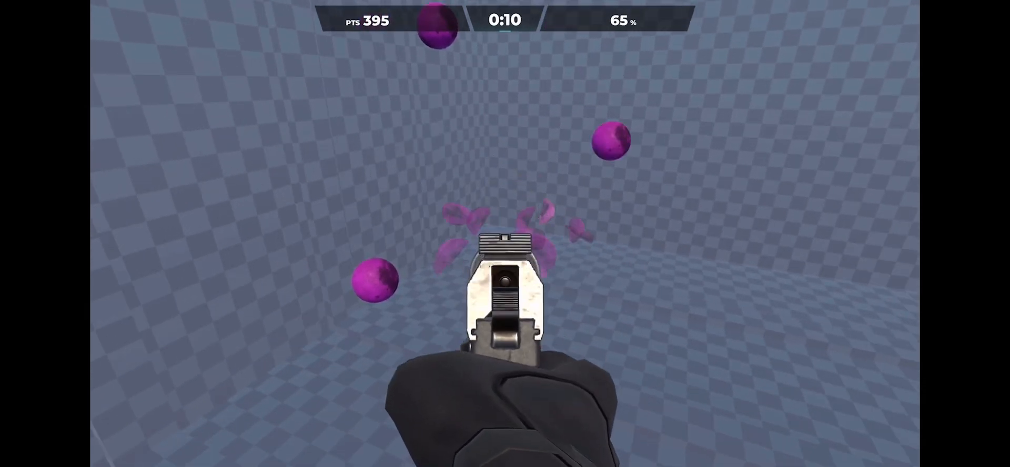
left_click(506, 277)
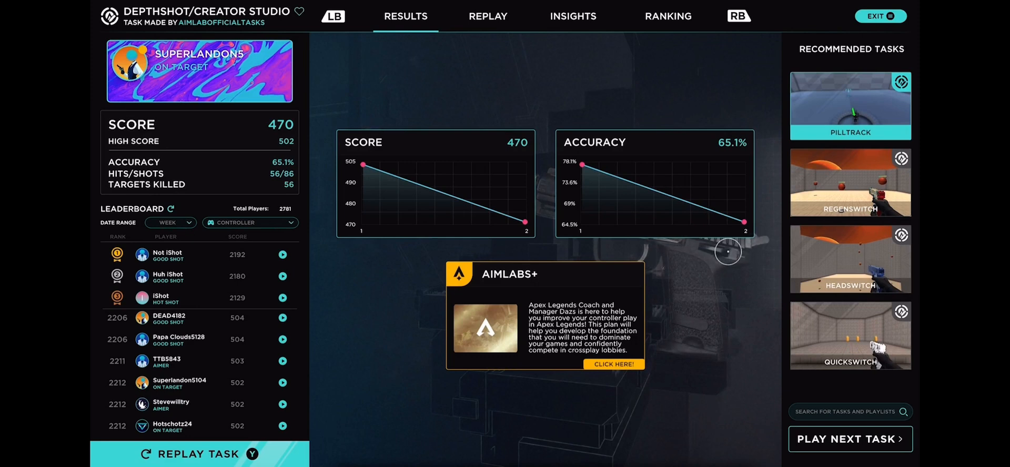
mouse_move(417, 174)
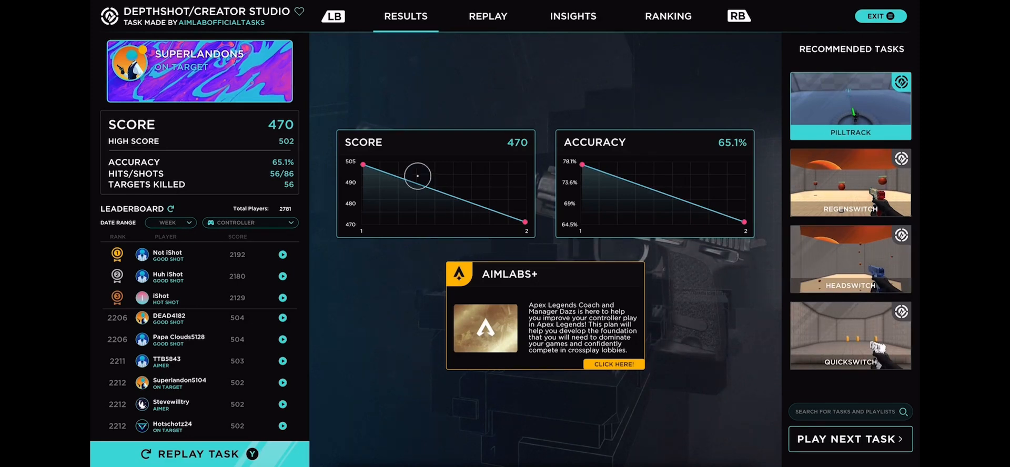
mouse_move(387, 259)
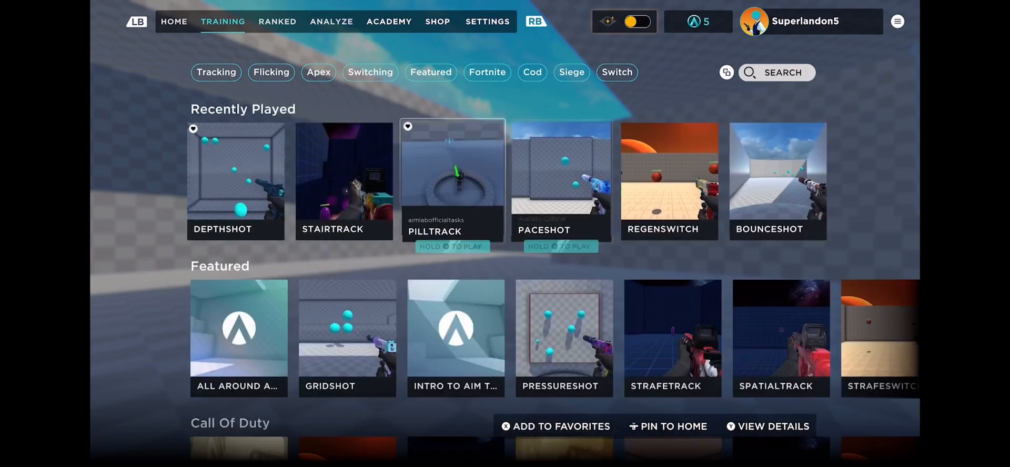
Add Paceshot from Recently Played to the Favorites row.
left_click(561, 182)
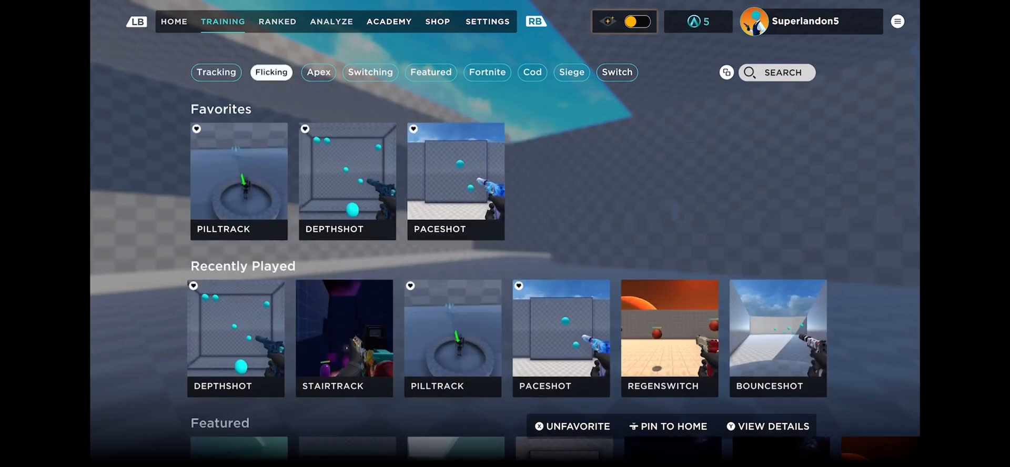
Select the Switch category chip to list Regenswitch, Strafeswitch and other Switch drills.
left_click(617, 72)
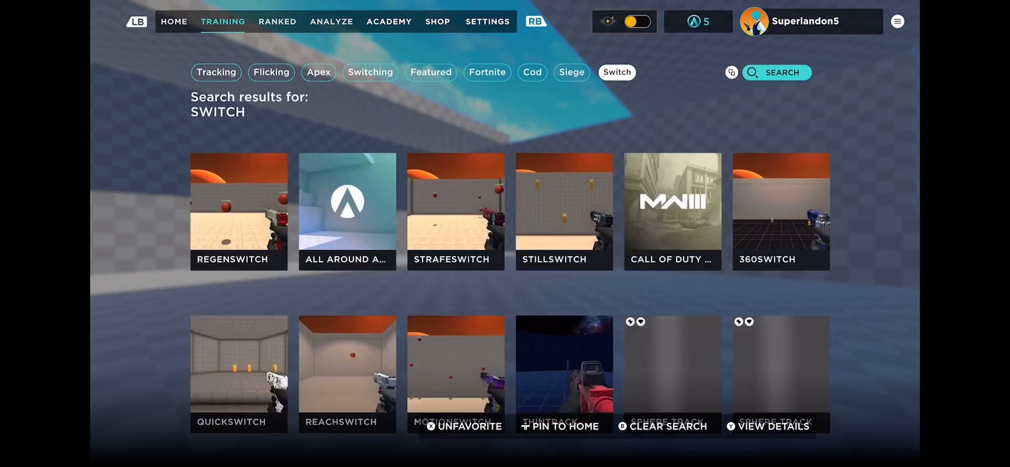